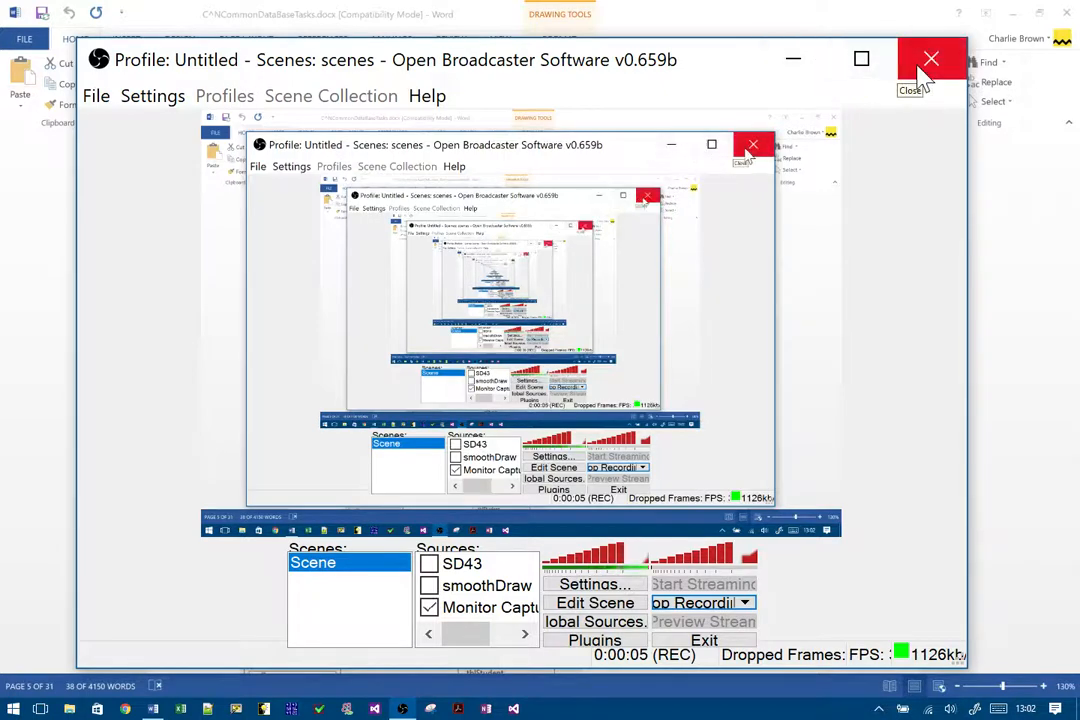
# Copy the Update handler's connector code into btnDelete_Click with an emptied cmdStr command string.
pyautogui.click(932, 60)
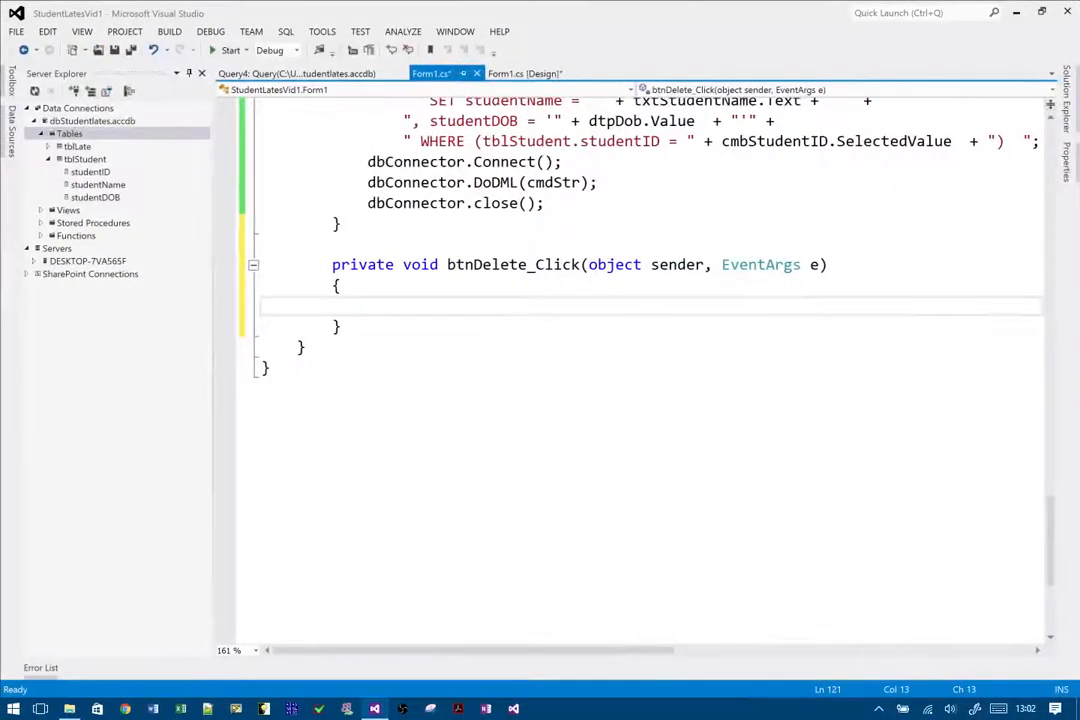
pyautogui.scroll(3)
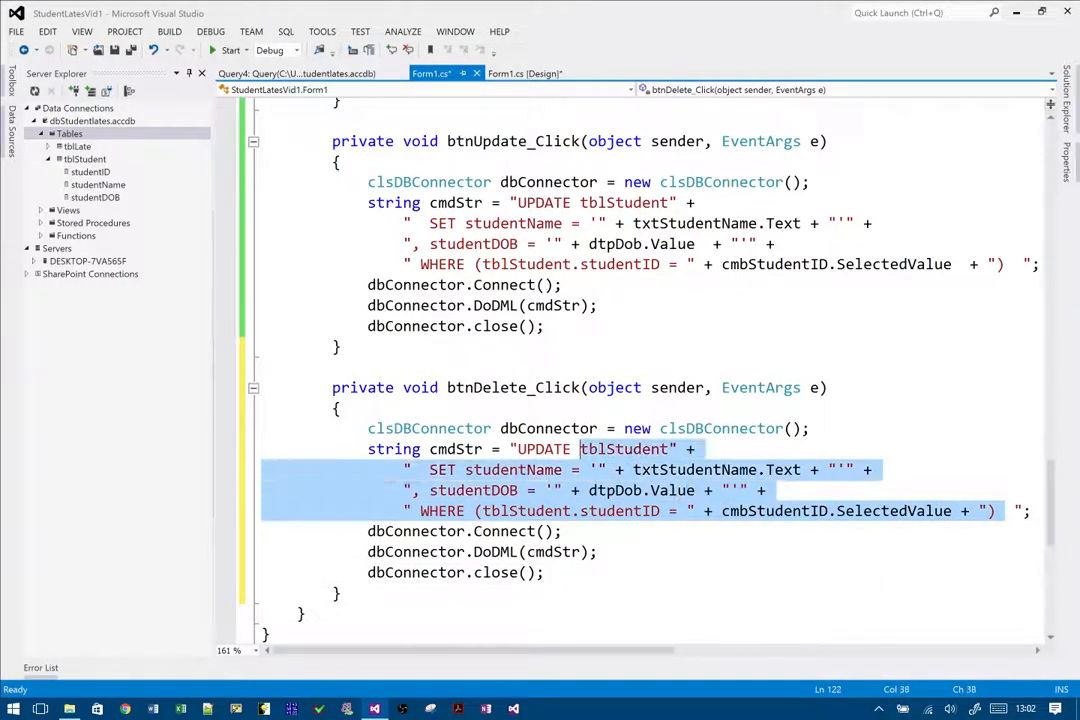
pyautogui.press('Delete')
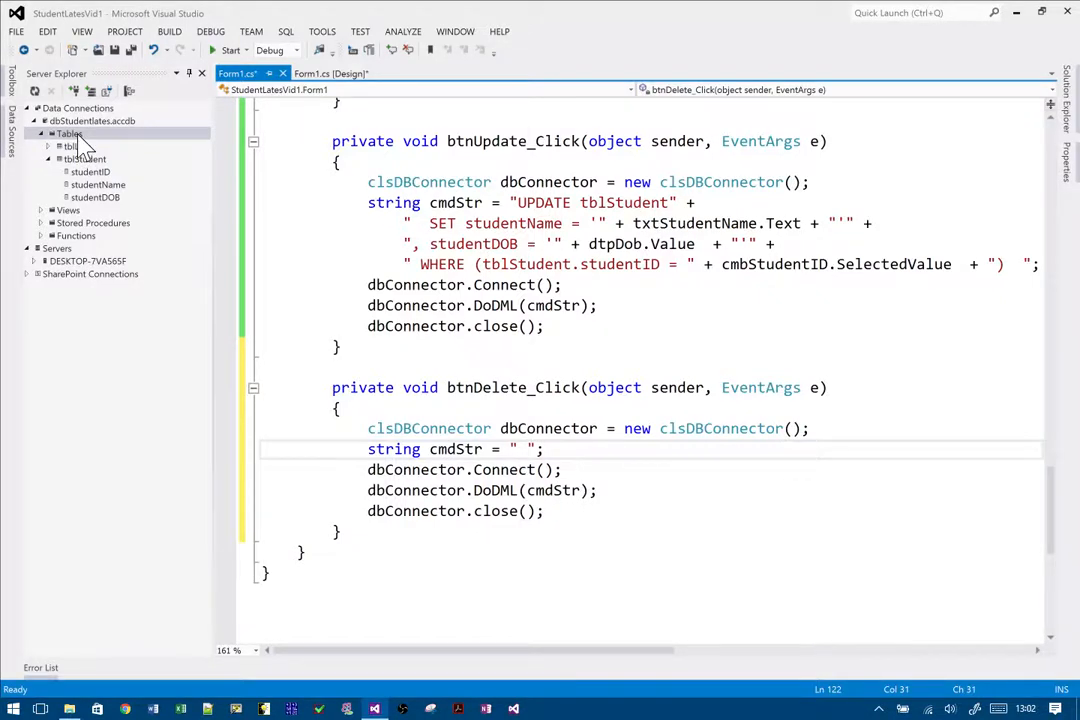
# Start a new query on tblStudent and add studentID to its output.
pyautogui.rightClick(70, 132)
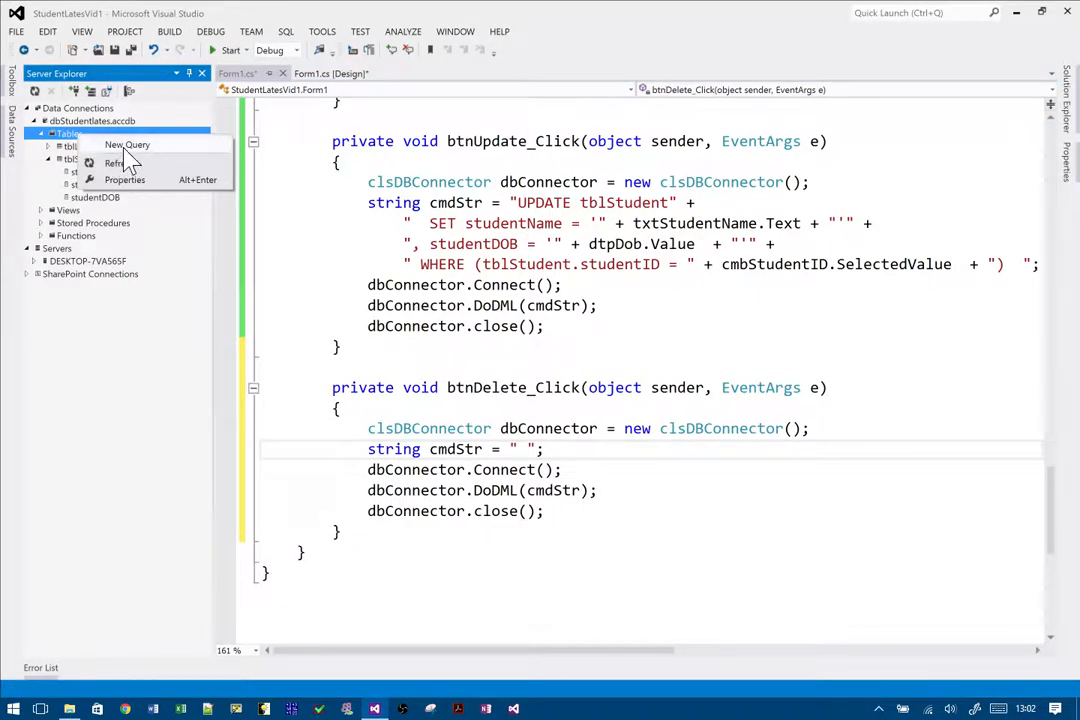
pyautogui.click(126, 144)
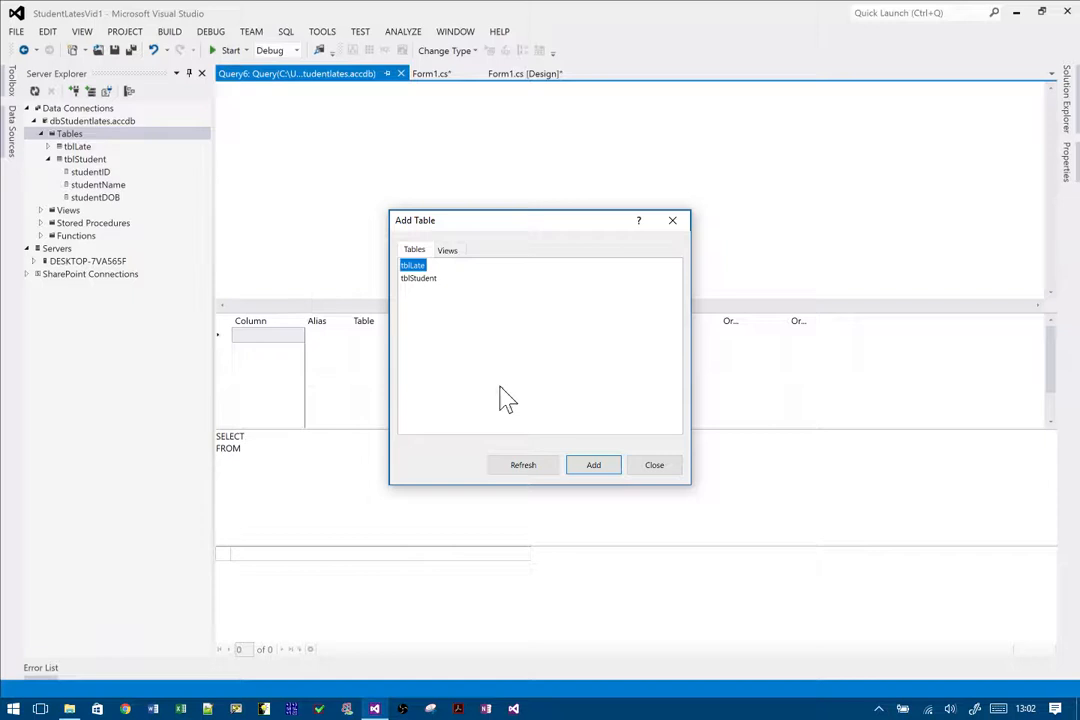
pyautogui.moveTo(430, 296)
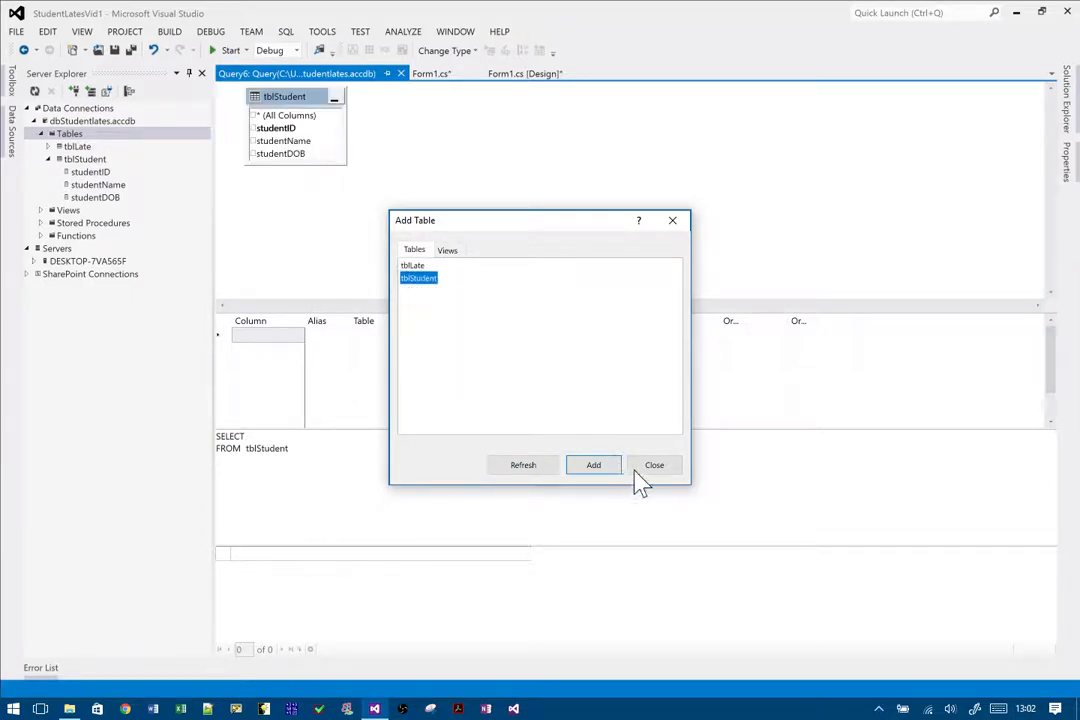
pyautogui.click(654, 464)
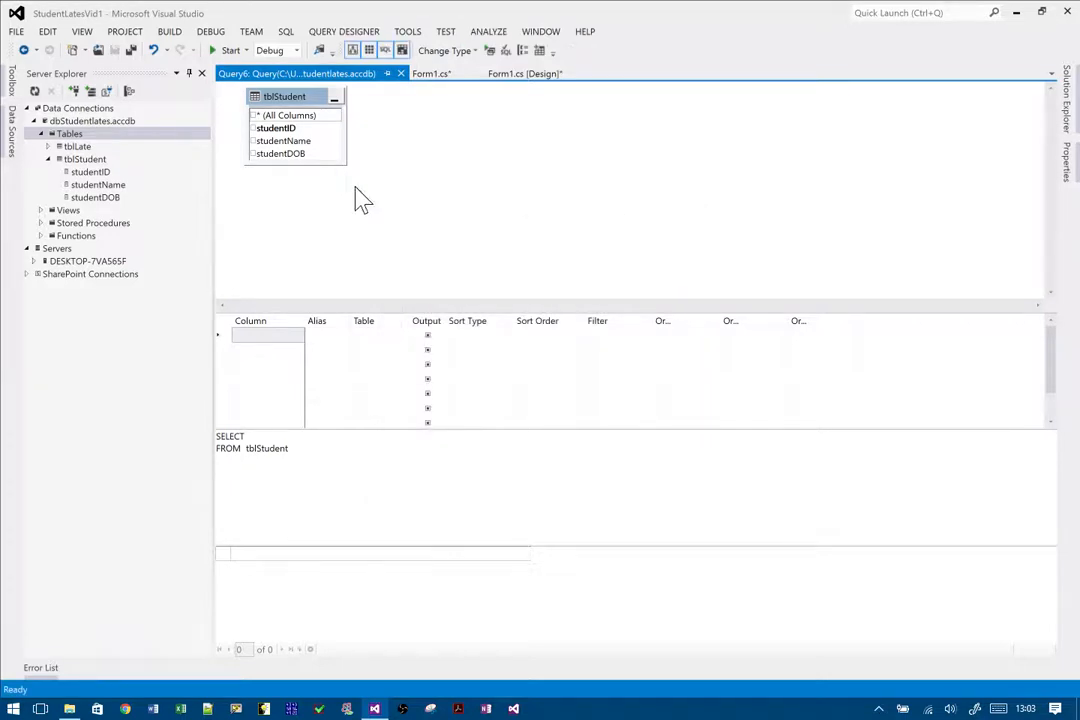
pyautogui.moveTo(262, 156)
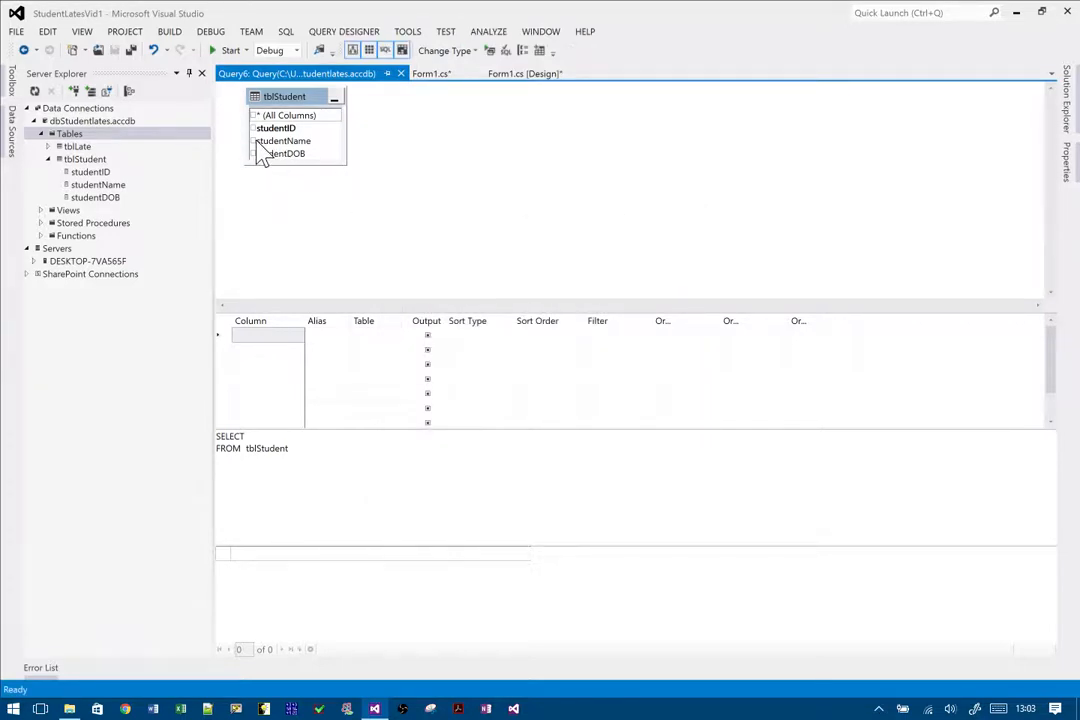
pyautogui.moveTo(264, 148)
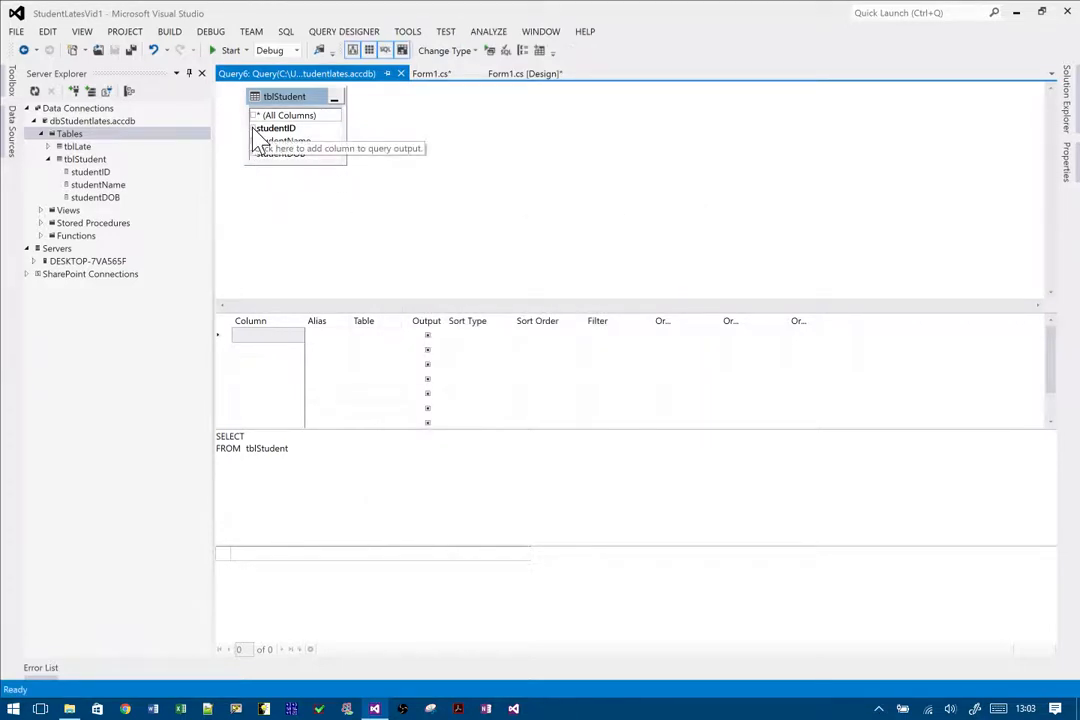
pyautogui.click(276, 128)
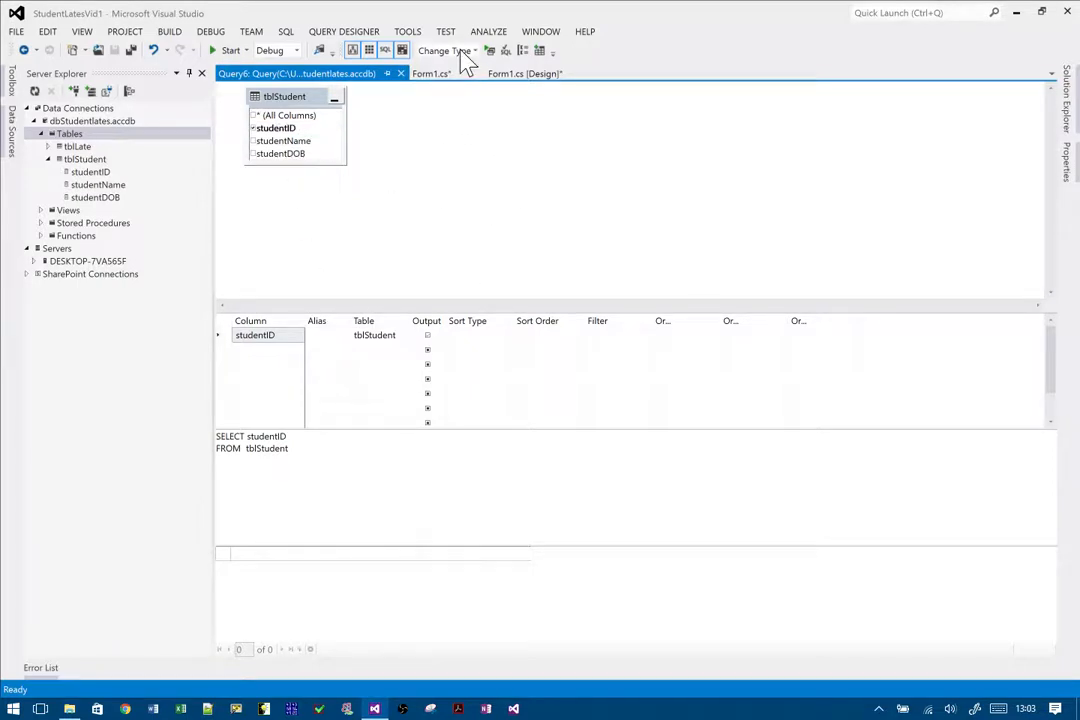
# Change the query type to Delete so it reads DELETE FROM tblStudent.
pyautogui.click(444, 52)
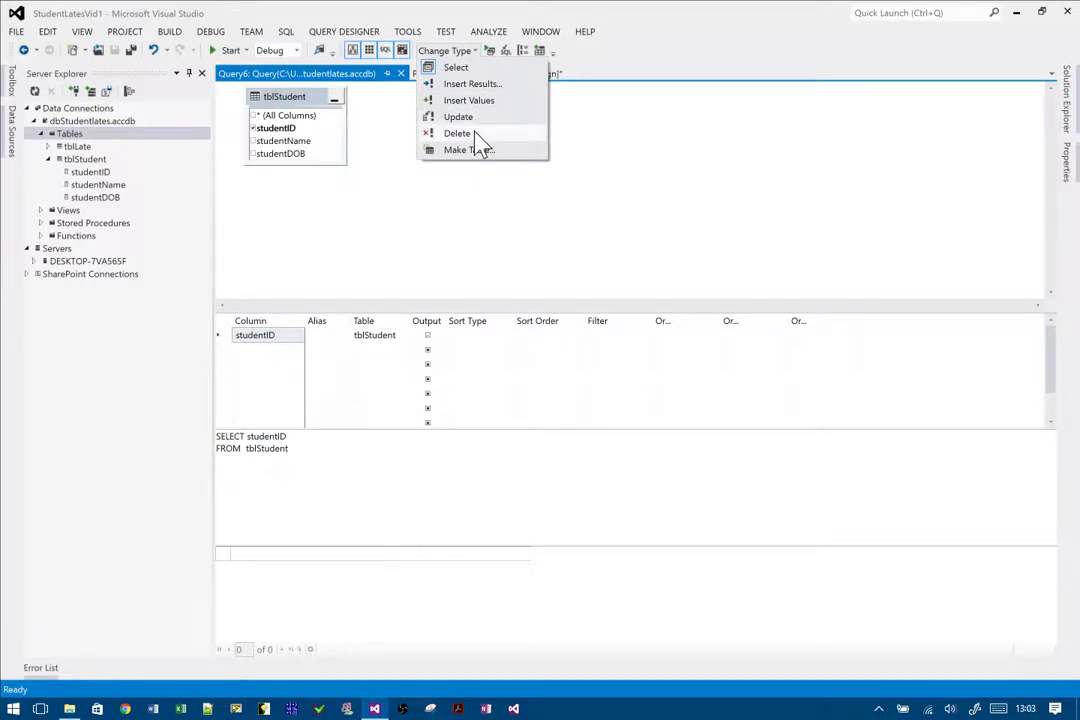
pyautogui.click(456, 132)
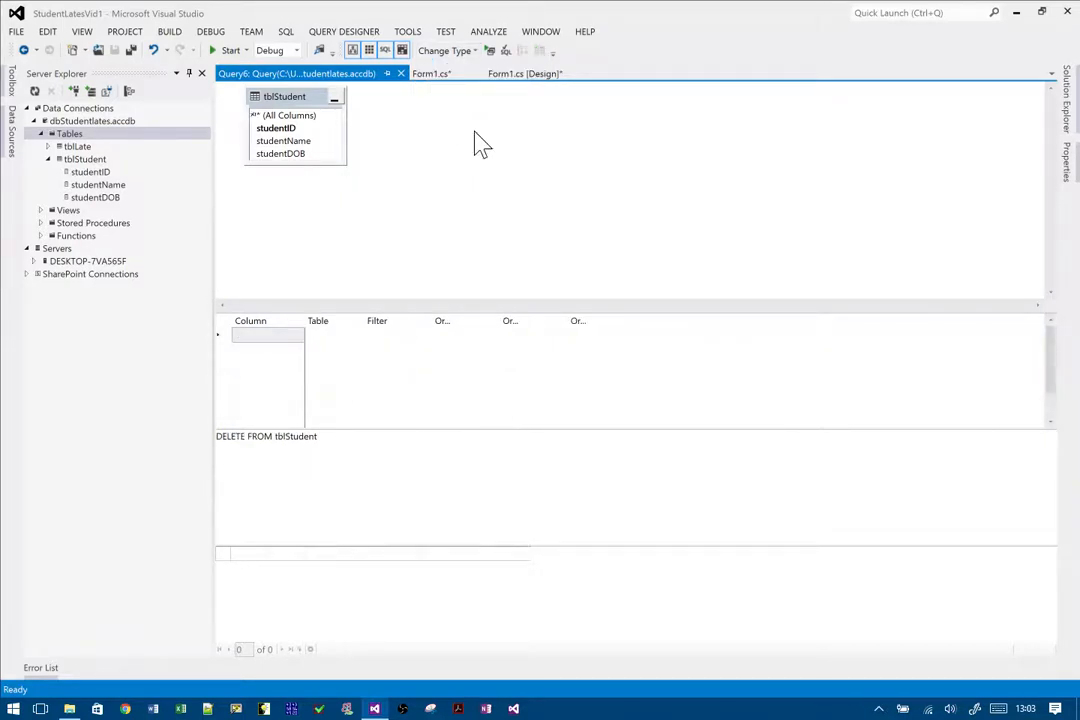
pyautogui.moveTo(388, 344)
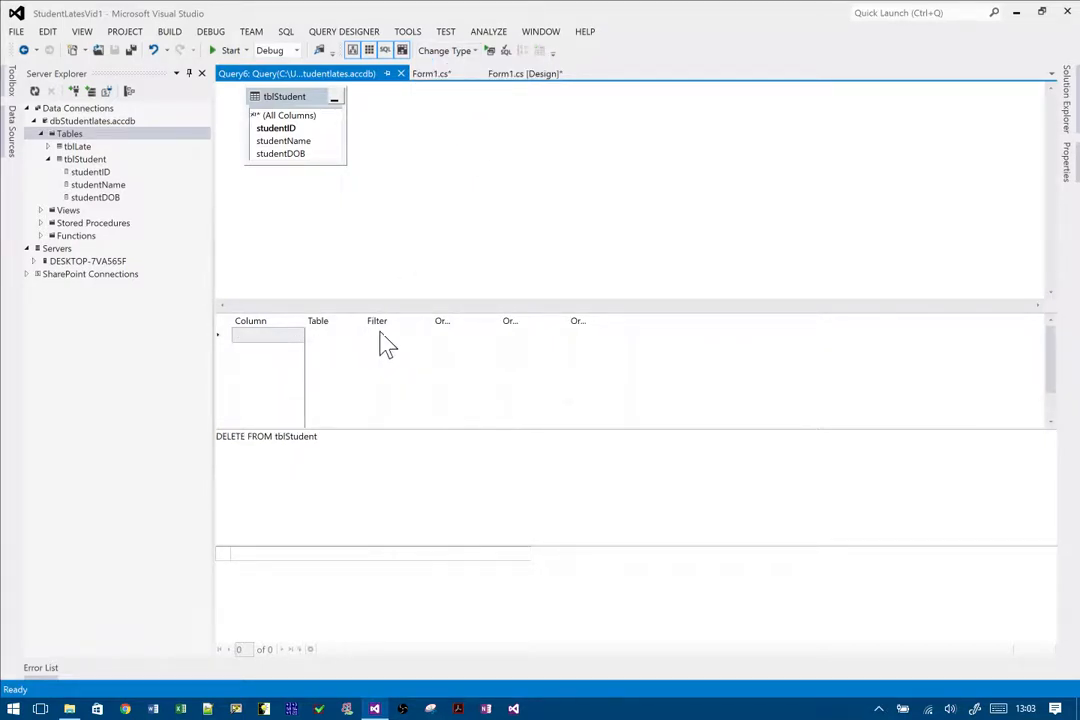
pyautogui.click(396, 336)
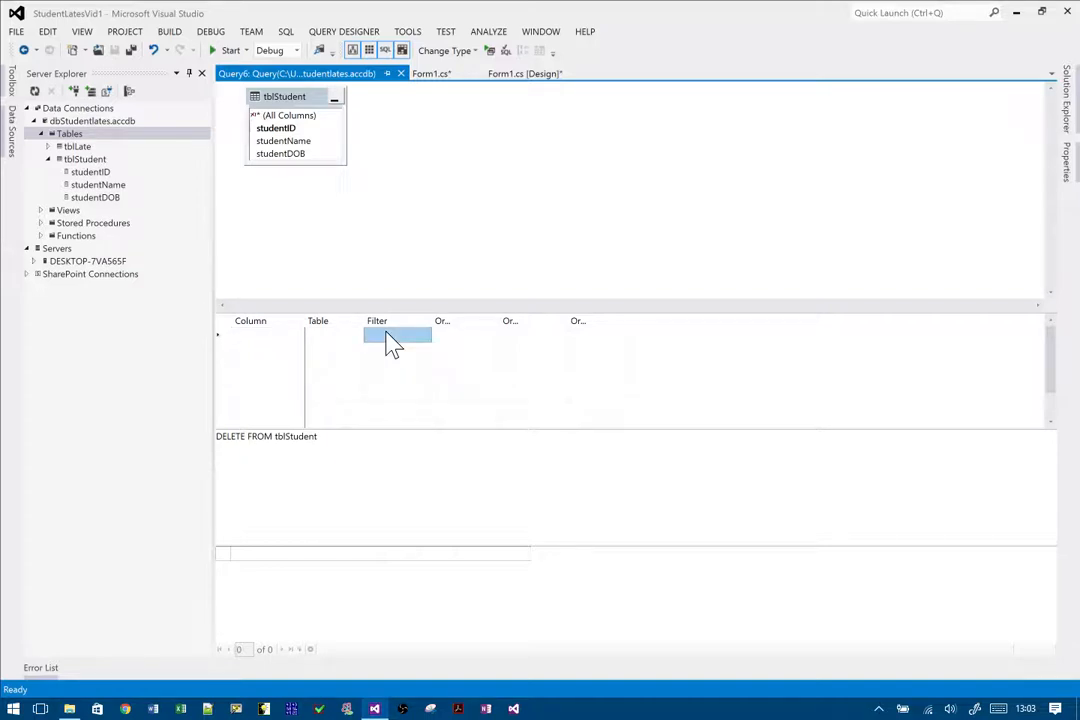
pyautogui.moveTo(328, 244)
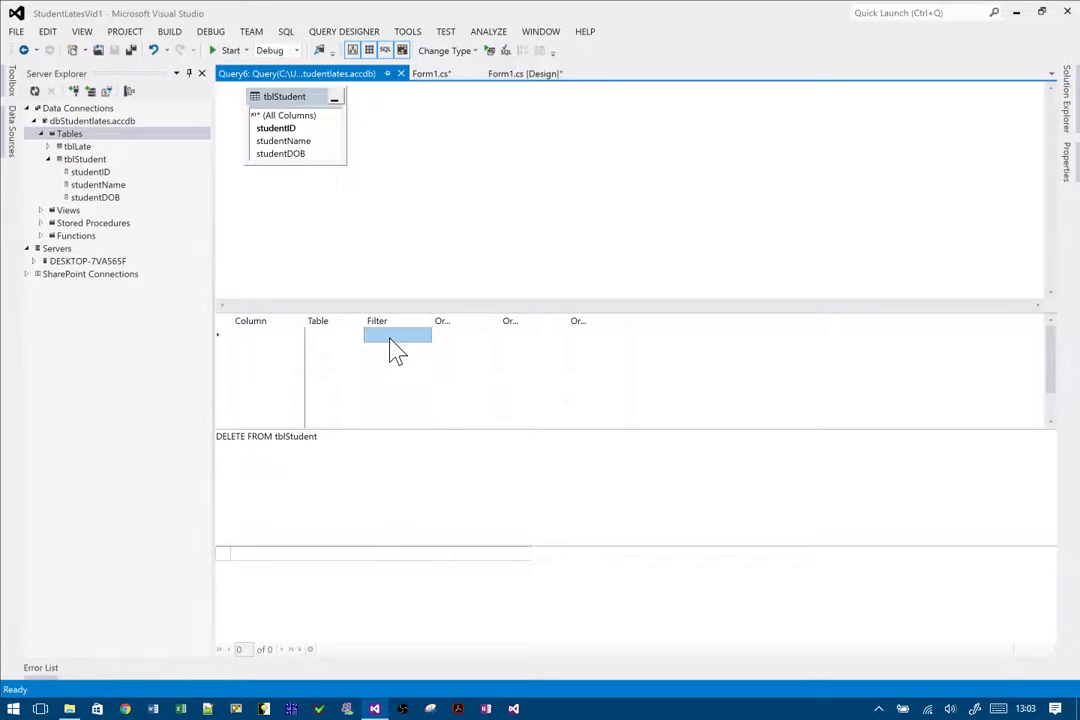
pyautogui.moveTo(268, 348)
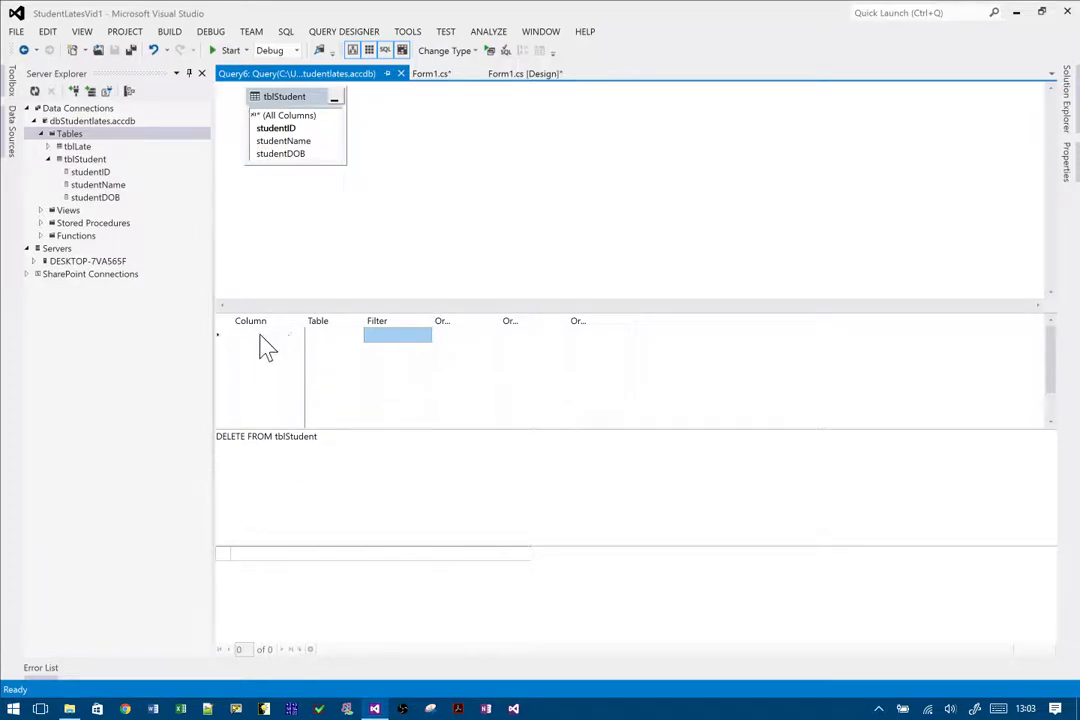
pyautogui.click(276, 128)
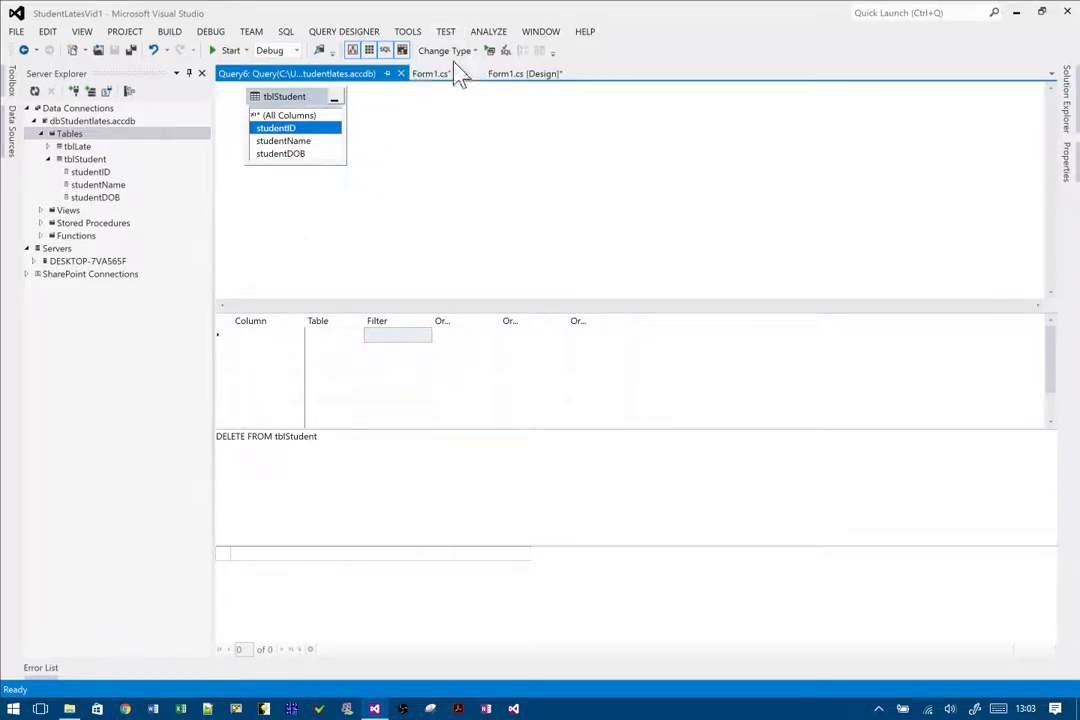
# Filter on studentID = ? and set the query back to Delete, giving DELETE FROM tblStudent WHERE studentID = ?
pyautogui.click(444, 50)
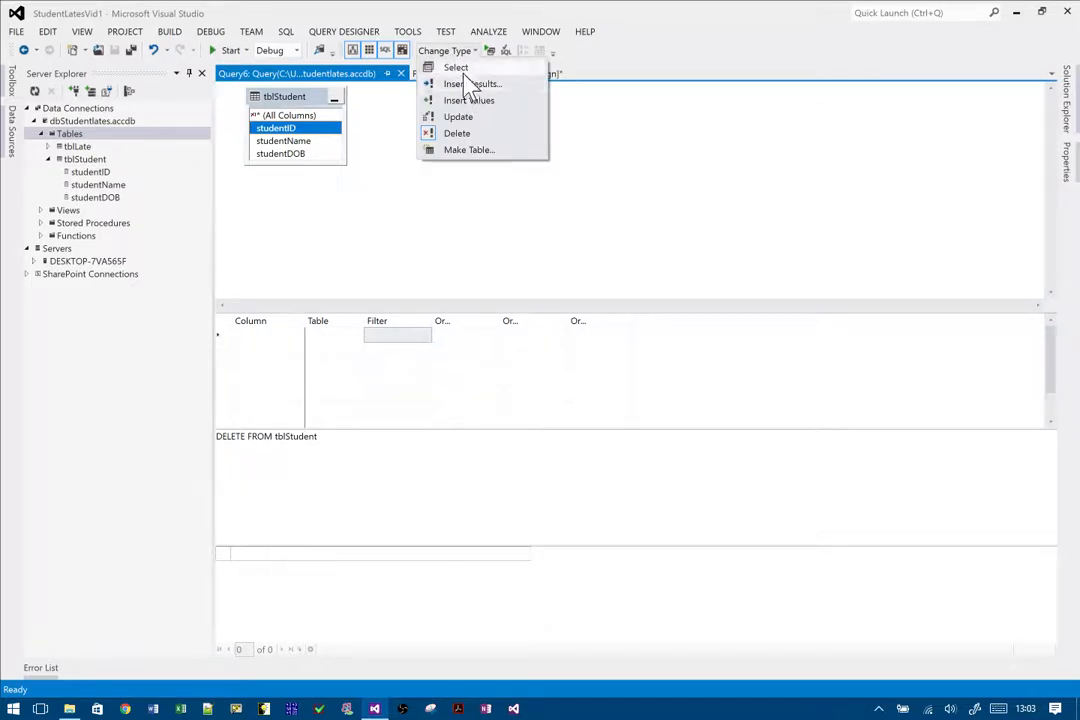
pyautogui.click(456, 68)
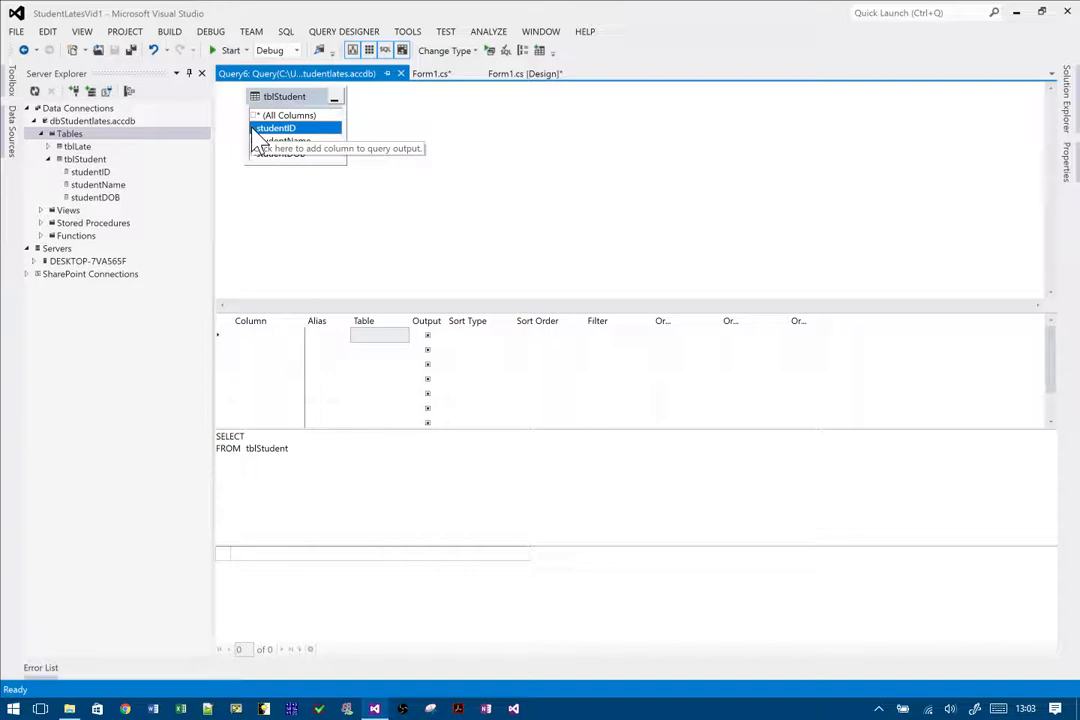
pyautogui.click(276, 128)
pyautogui.write('?')
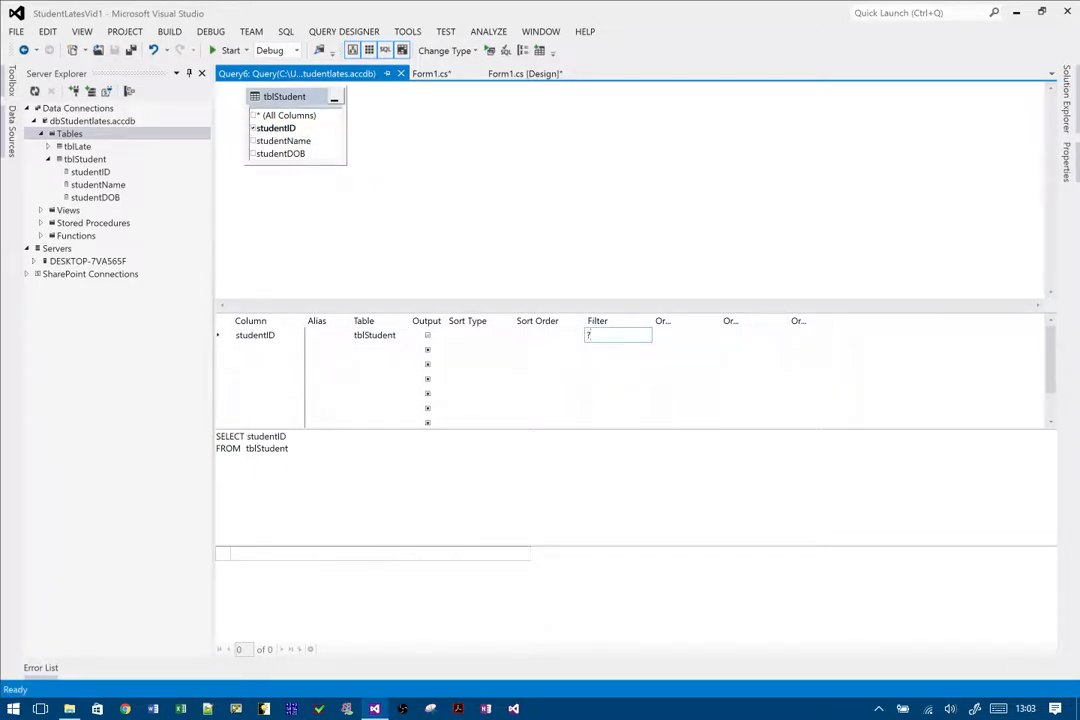
pyautogui.write('=')
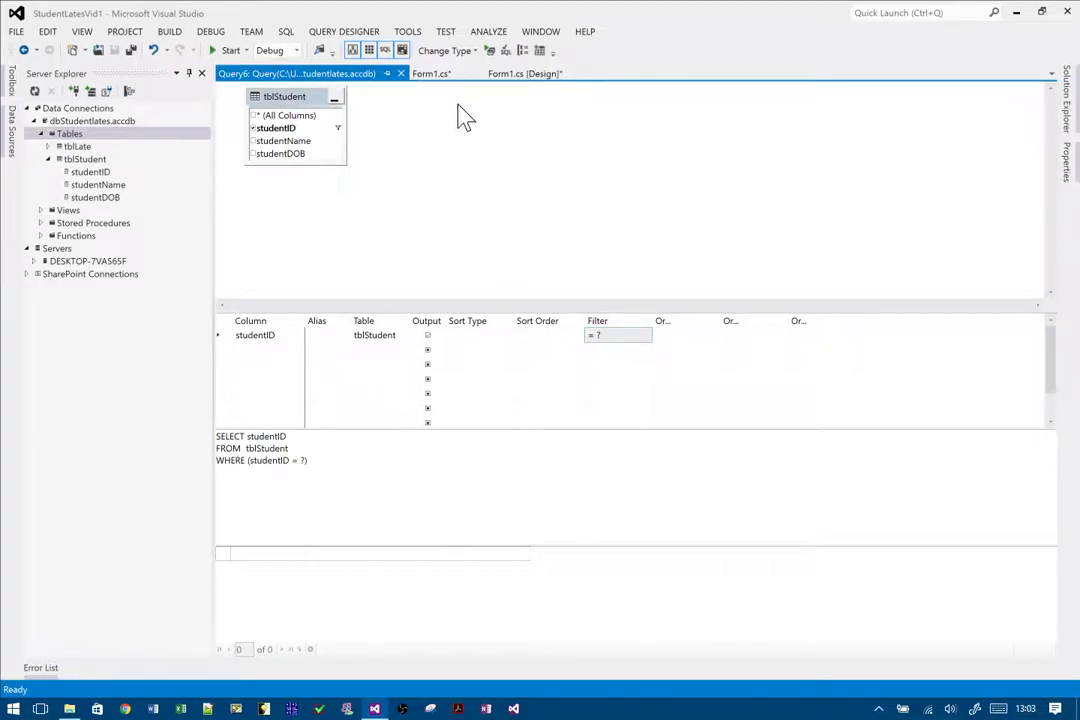
pyautogui.click(444, 52)
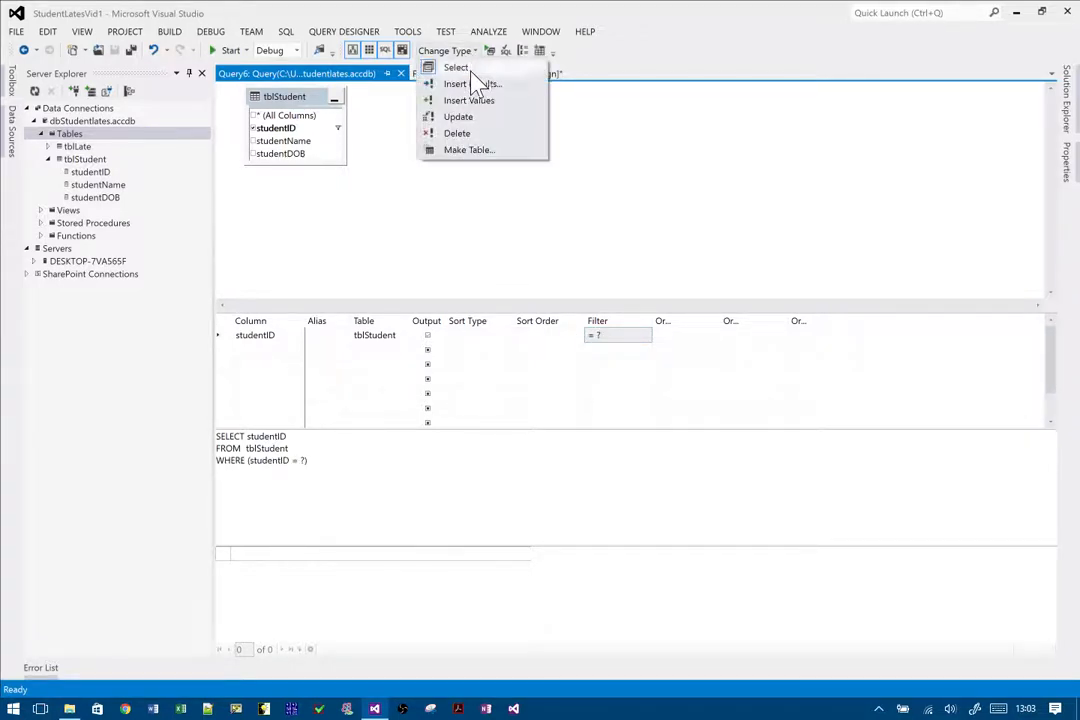
pyautogui.click(456, 132)
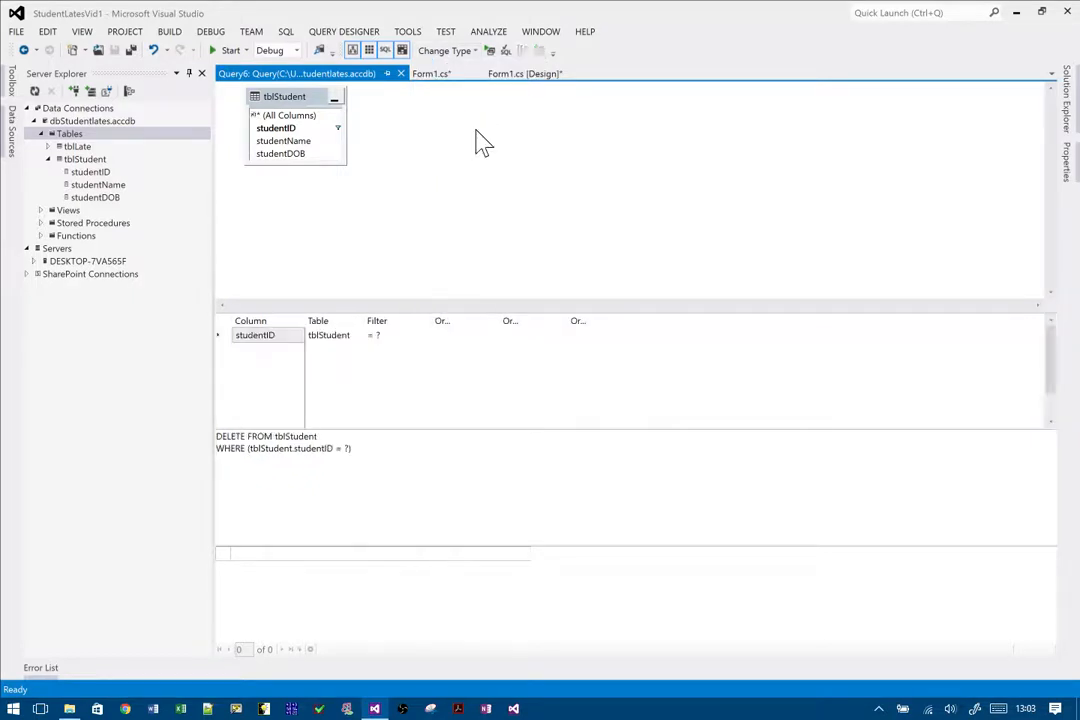
pyautogui.moveTo(376, 440)
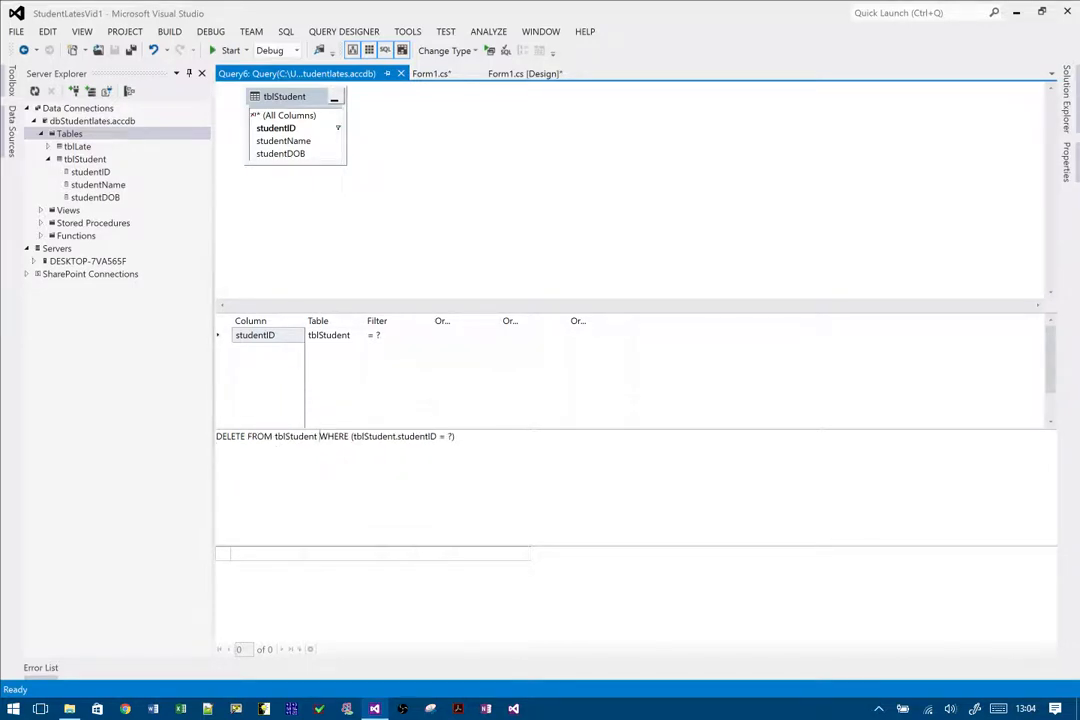
# Select the whole DELETE statement in the SQL pane to copy it.
pyautogui.tripleClick(334, 436)
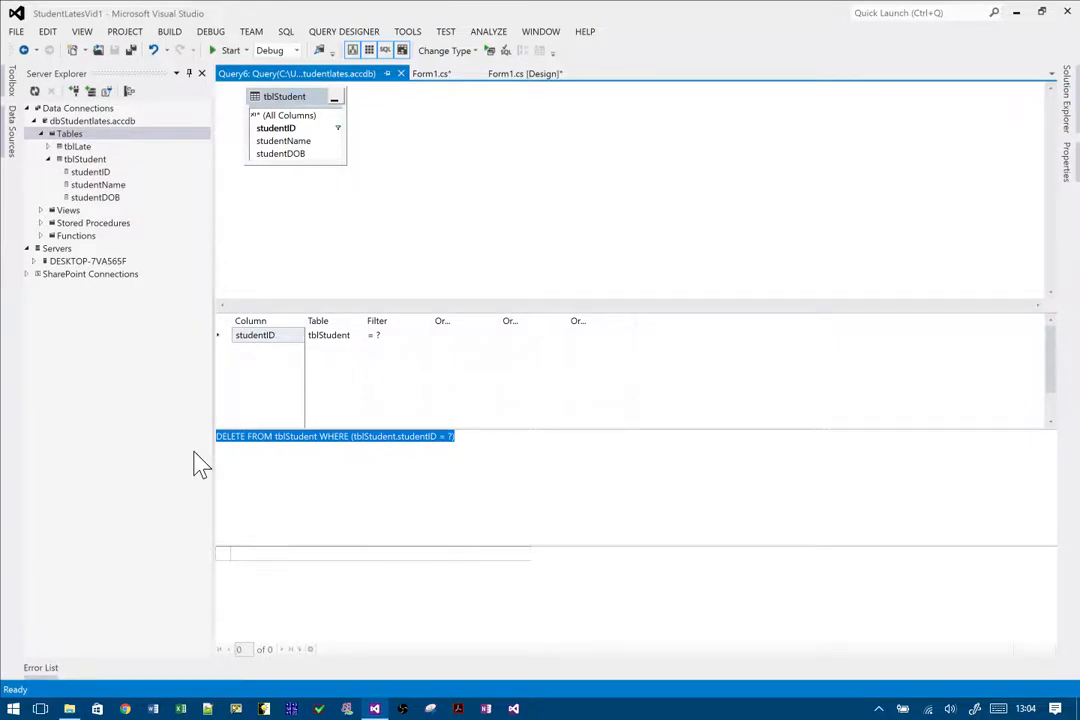
pyautogui.moveTo(436, 72)
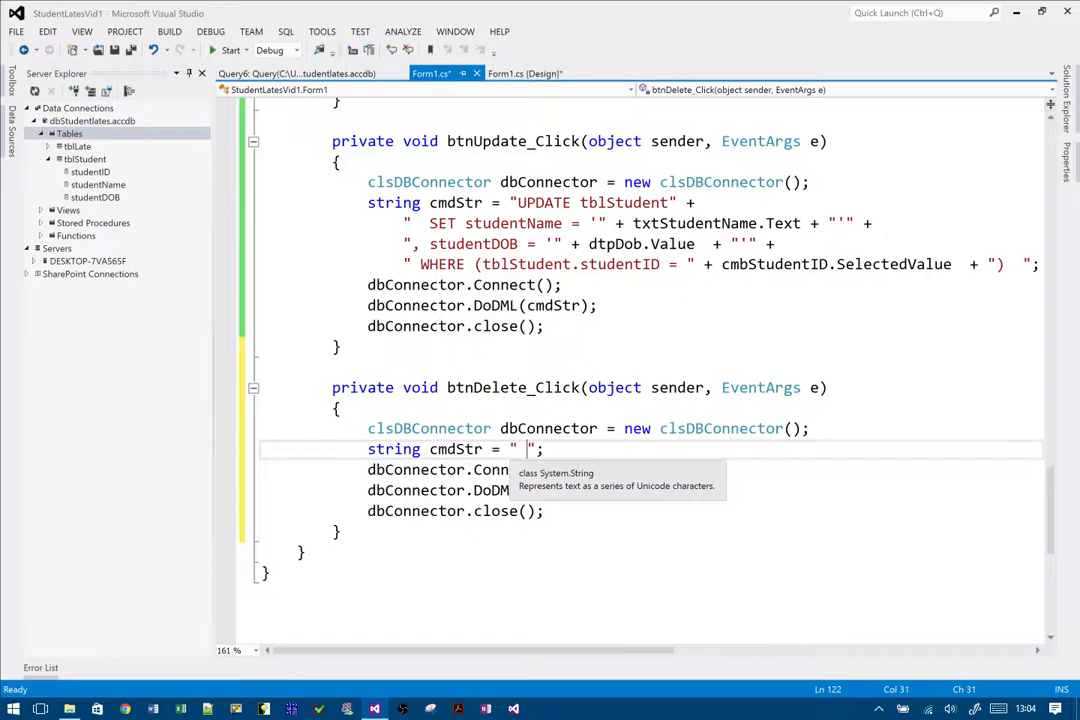
# Set cmdStr to DELETE FROM tblStudent WHERE studentID equals cmbStudentID.SelectedValue, then run the app.
pyautogui.write('DELETE FROM tblStudent WHERE (tblStudent.studentID = ?)')
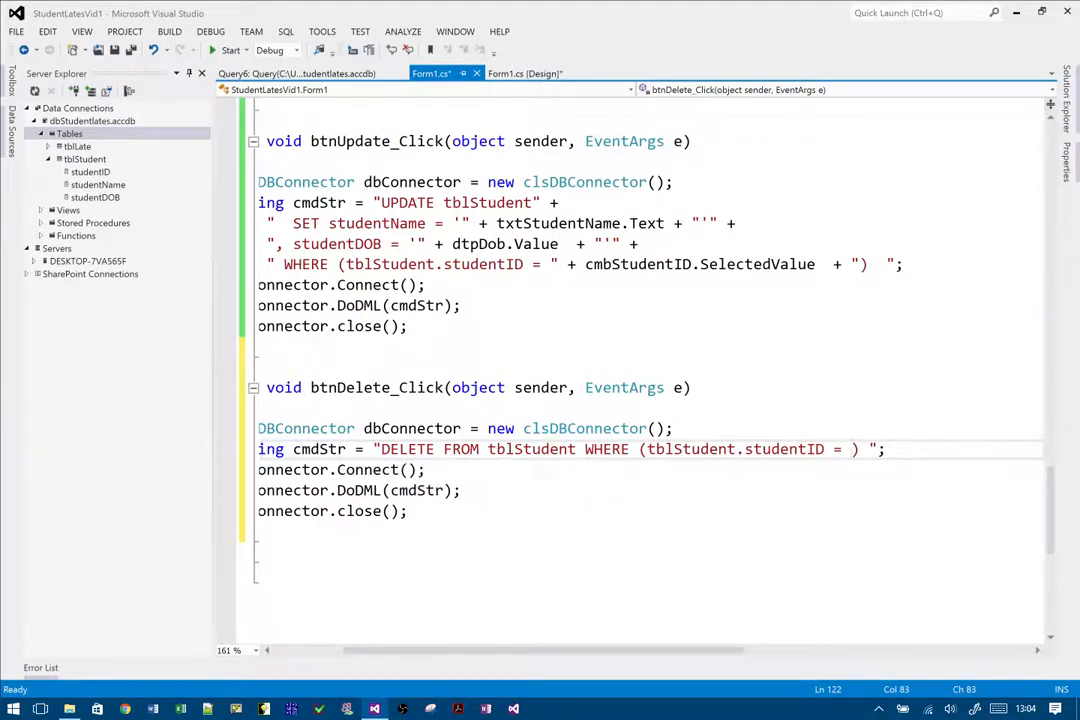
pyautogui.write(')')
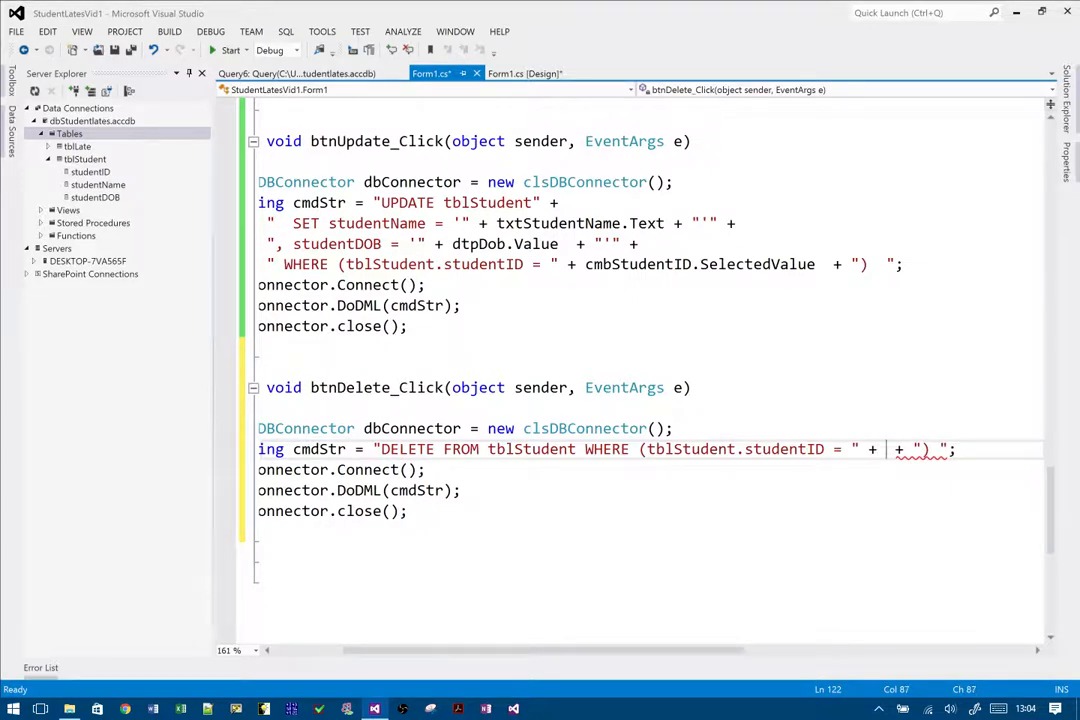
pyautogui.write('cmbStudentID.SelectedValue')
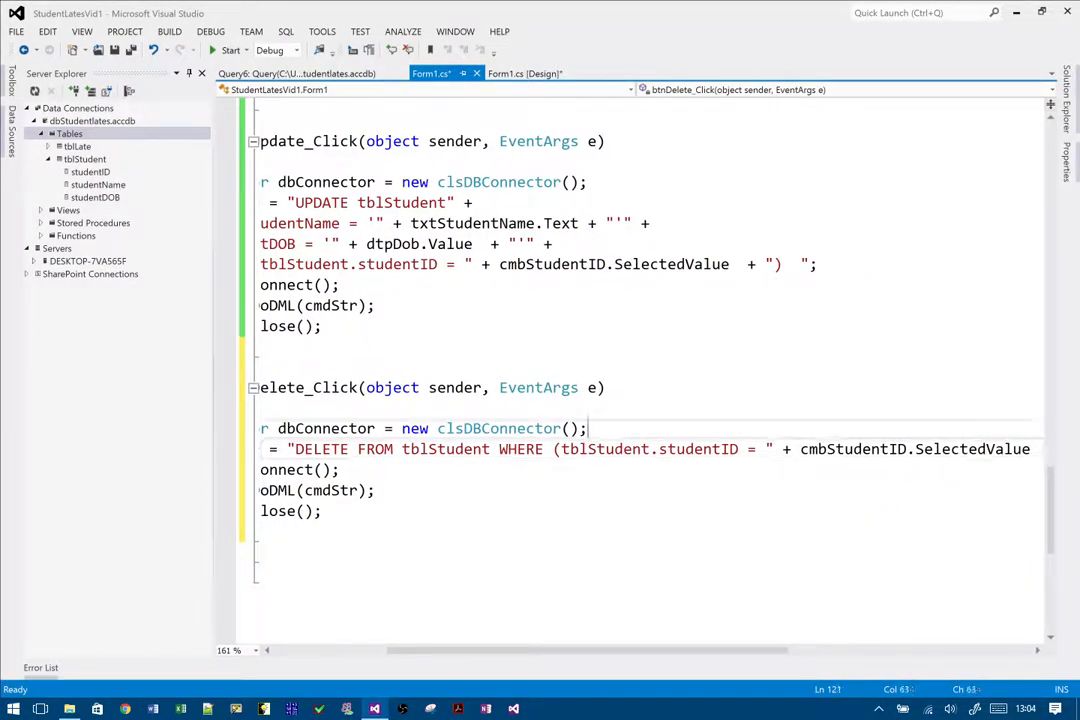
pyautogui.hscroll(3)
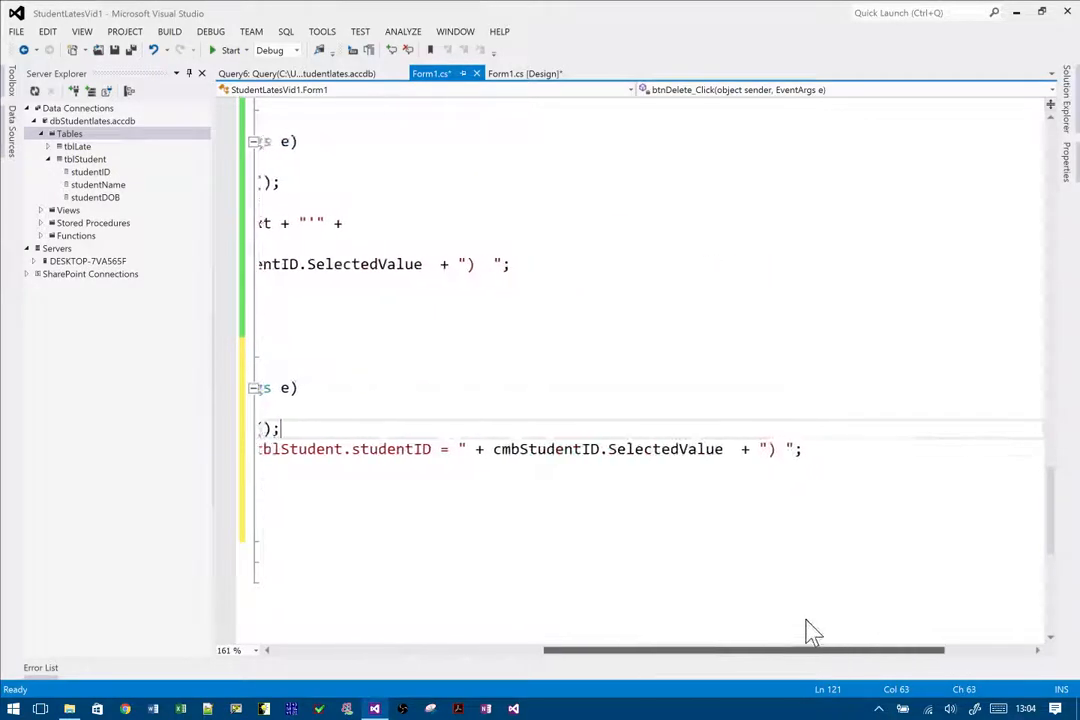
pyautogui.hscroll(-3)
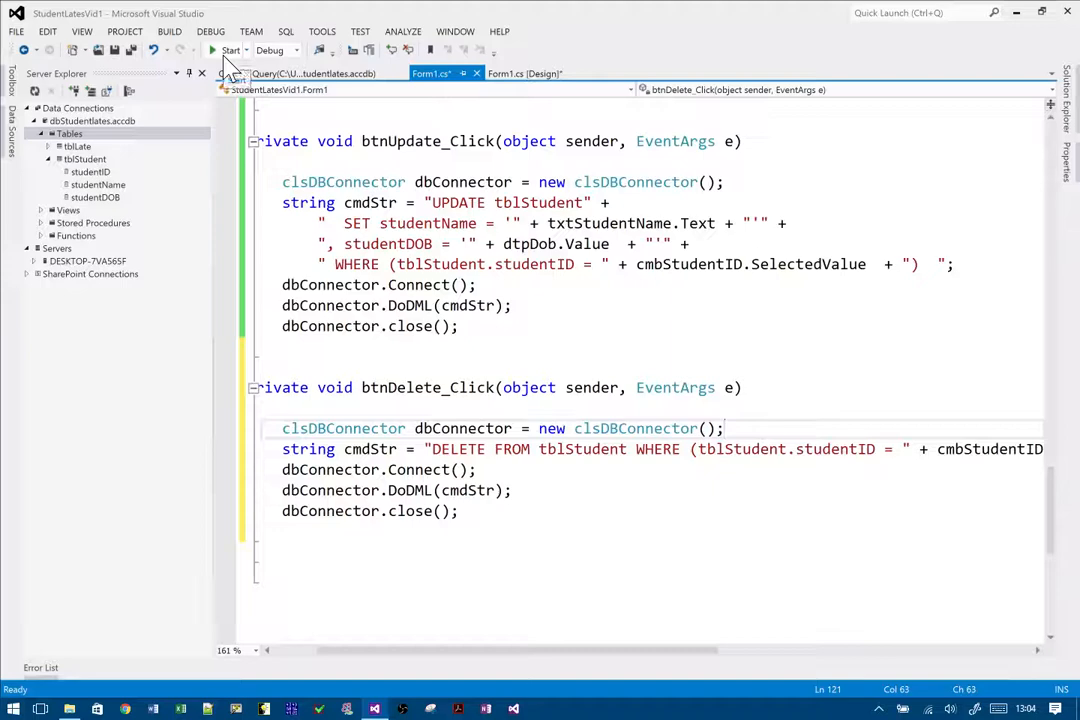
pyautogui.click(212, 50)
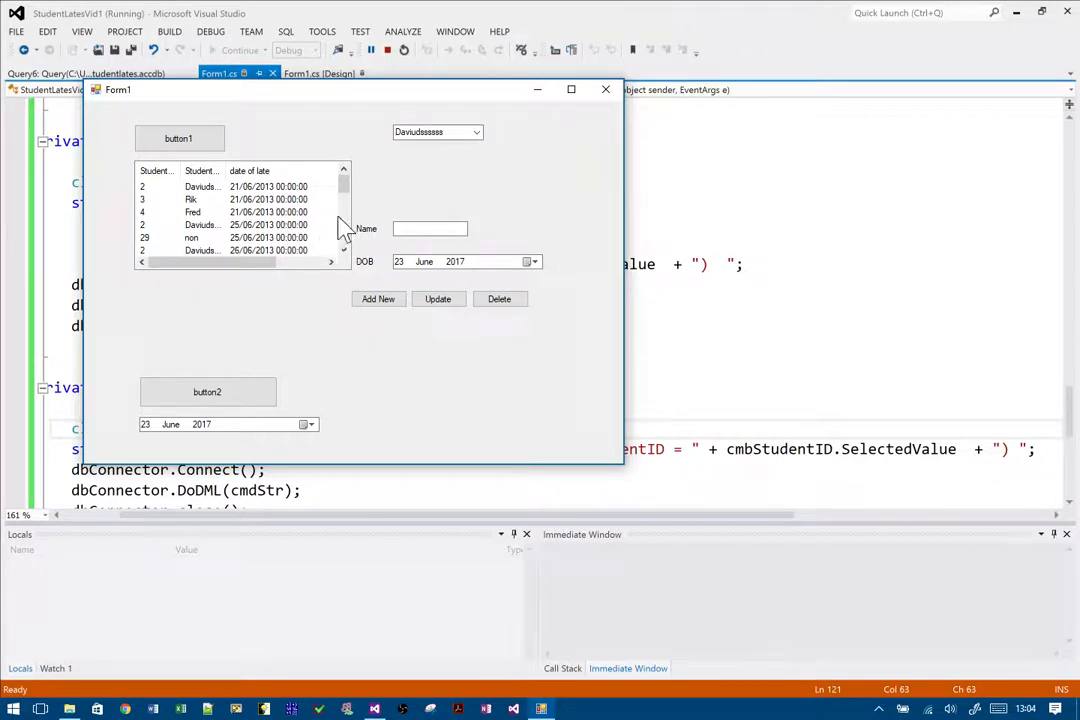
# Pick a student in the running app's combo box, then stop and relaunch the app.
pyautogui.scroll(-3)
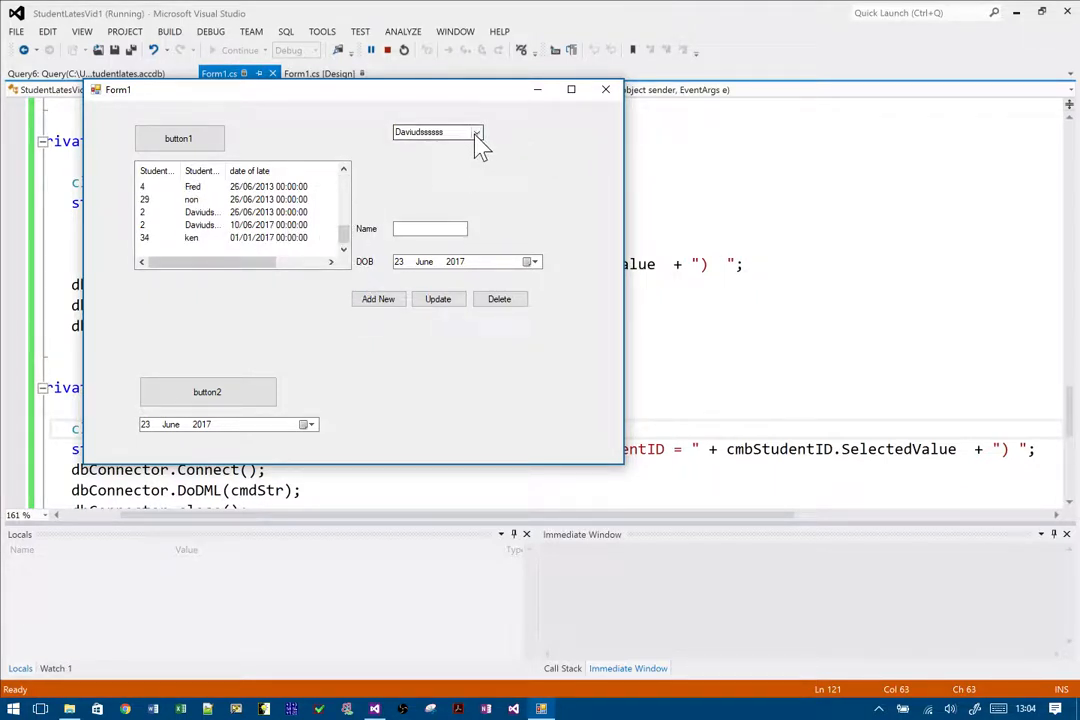
pyautogui.click(476, 132)
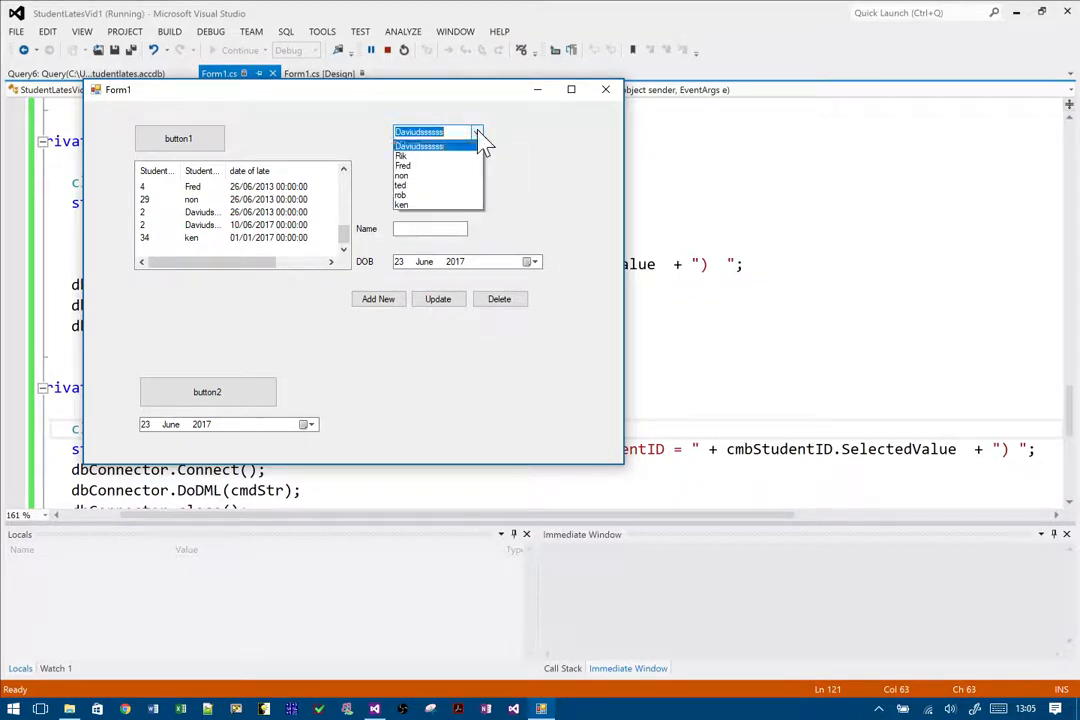
pyautogui.click(400, 204)
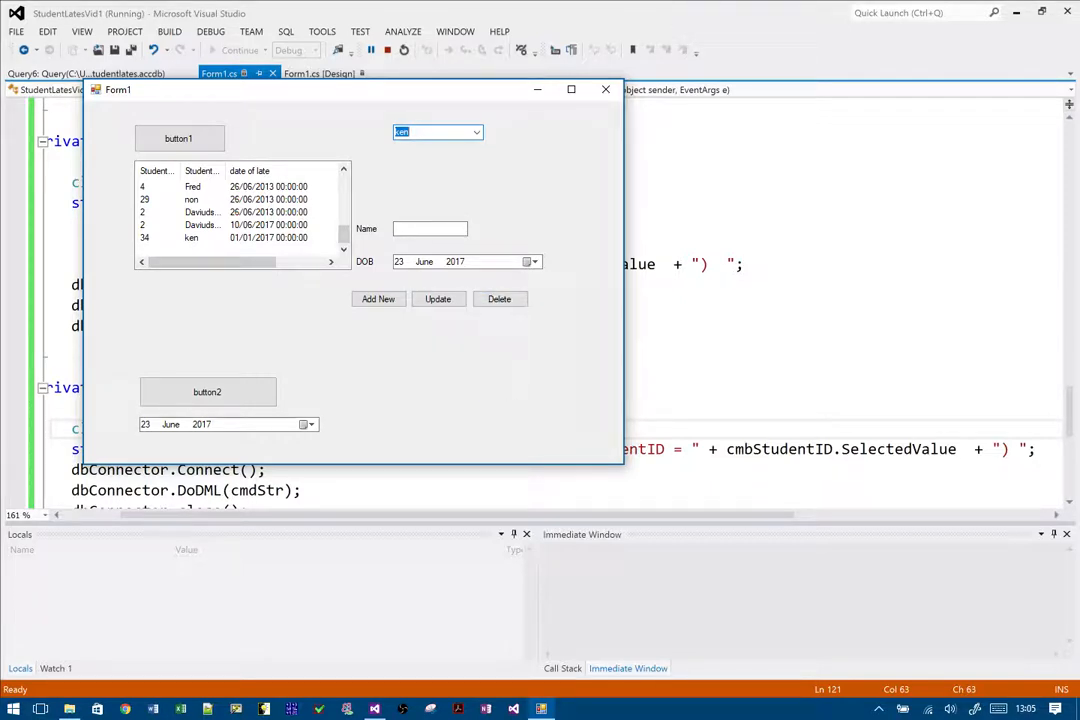
pyautogui.moveTo(650, 84)
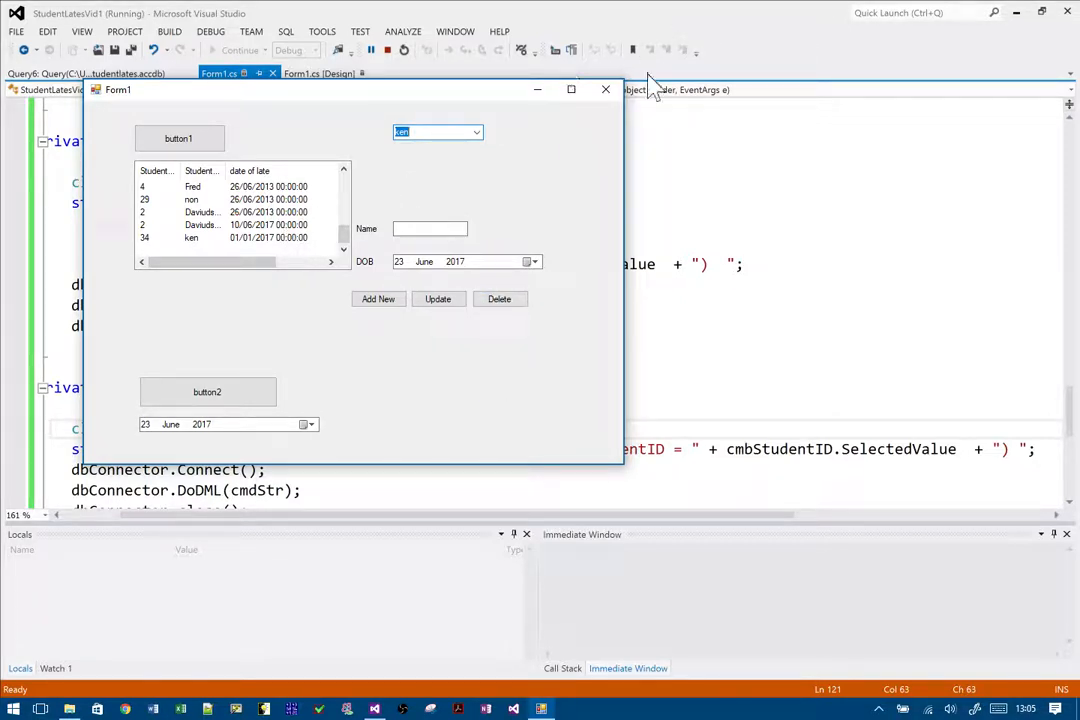
pyautogui.click(604, 88)
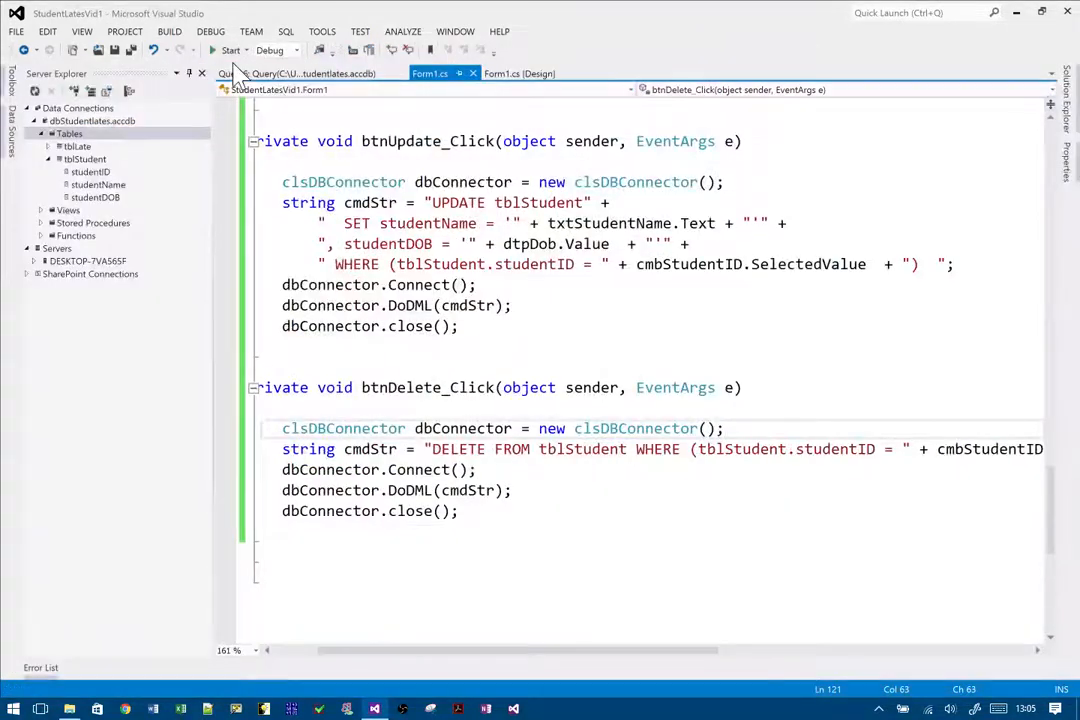
pyautogui.click(228, 50)
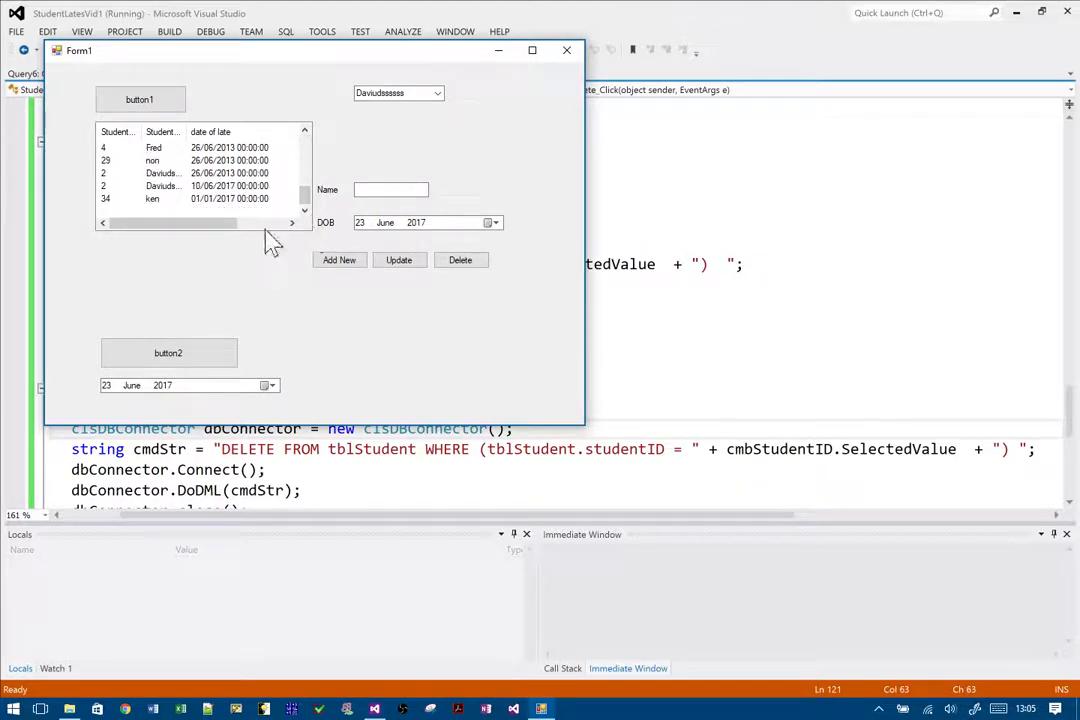
# Delete the chosen student, hit the related tblLate records exception, and open dbStudentlates.accdb in Access.
pyautogui.click(436, 92)
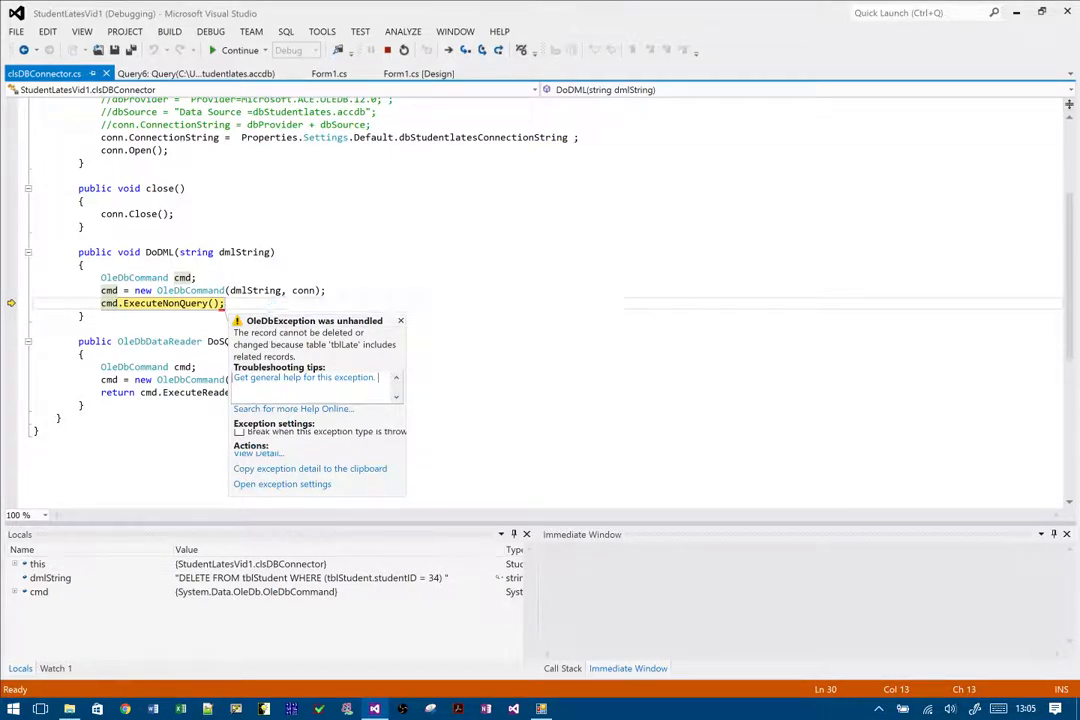
pyautogui.moveTo(464, 10)
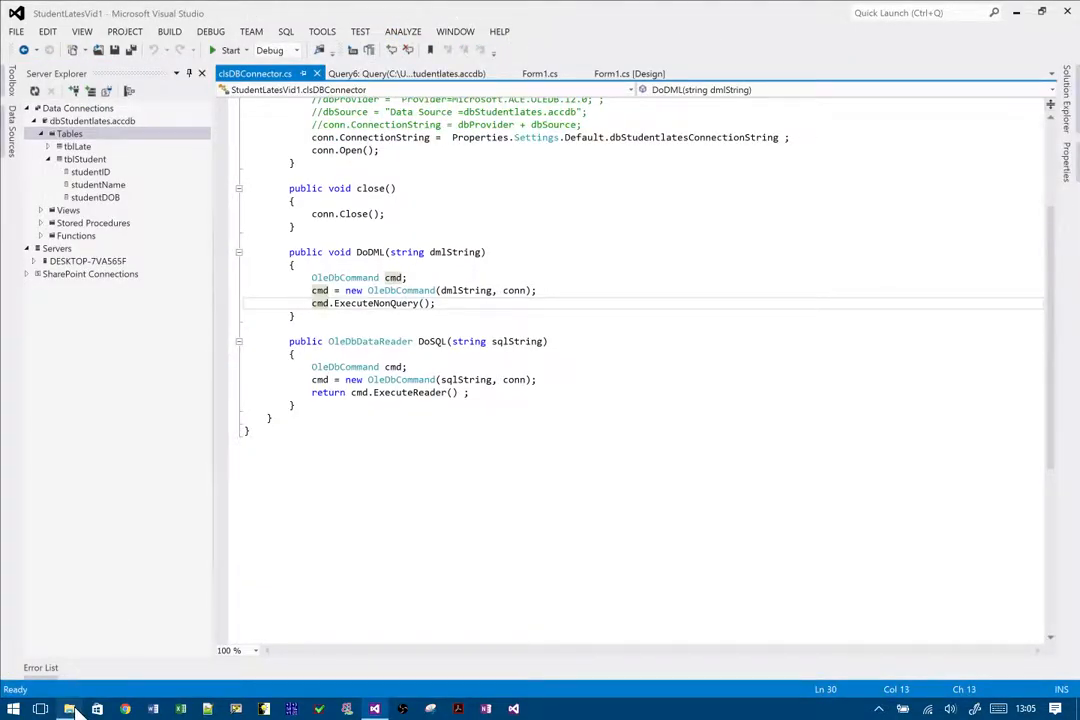
pyautogui.click(68, 708)
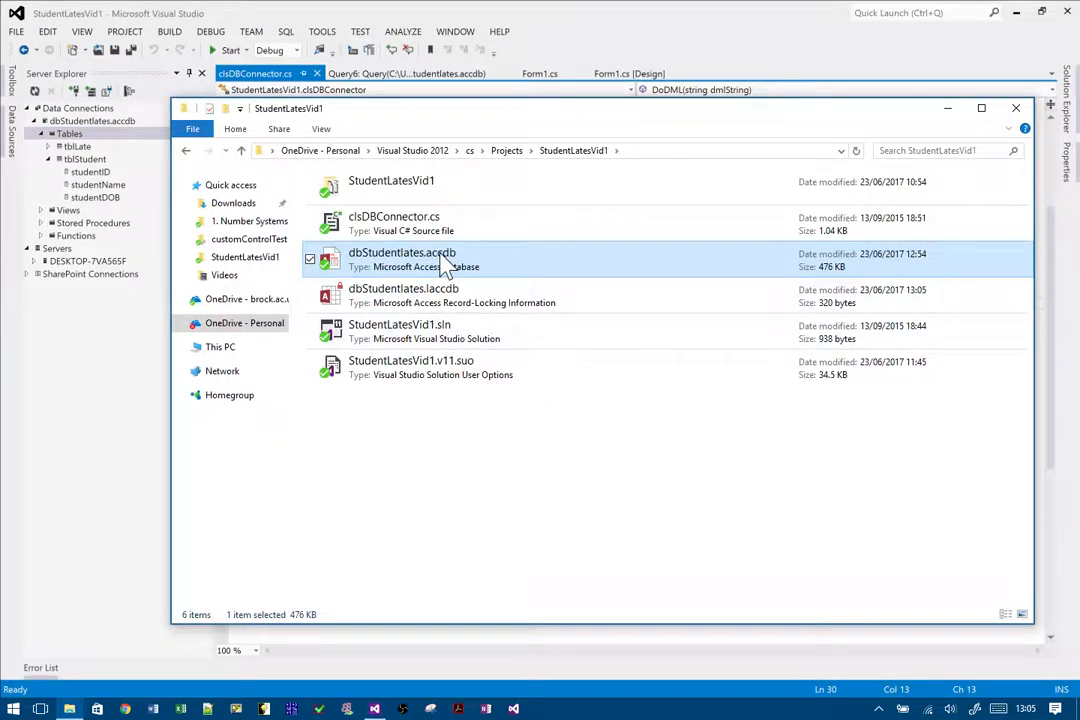
pyautogui.doubleClick(400, 260)
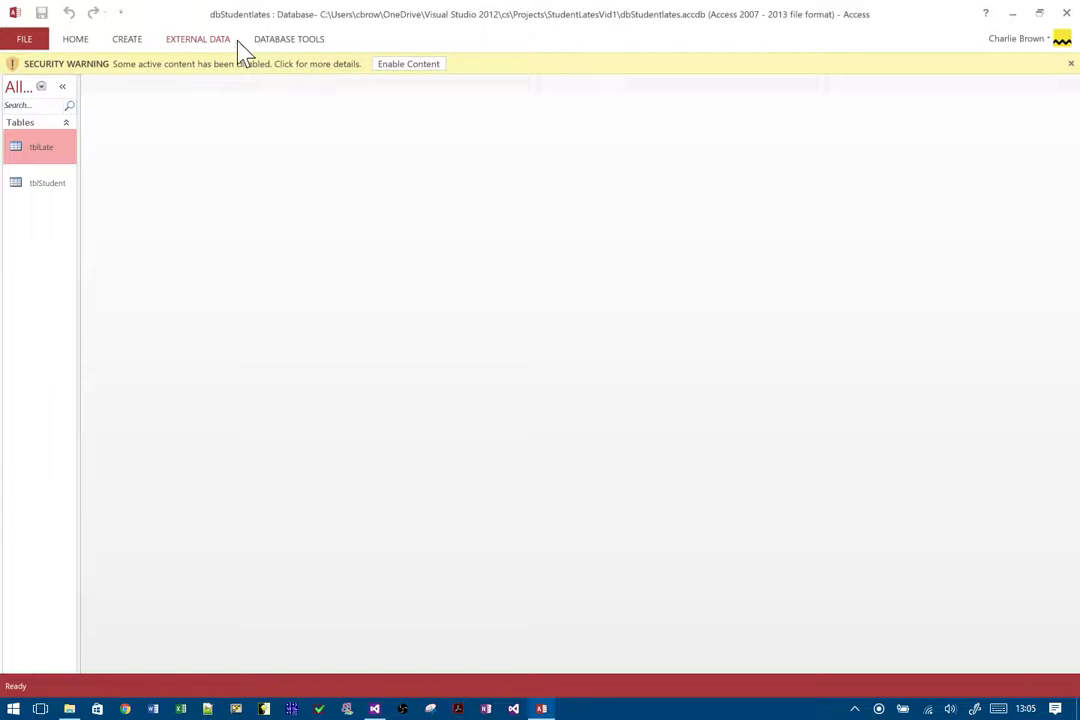
# Enable Cascade Update and Cascade Delete on the tblStudent–tblLate relationship, then close Access.
pyautogui.click(288, 40)
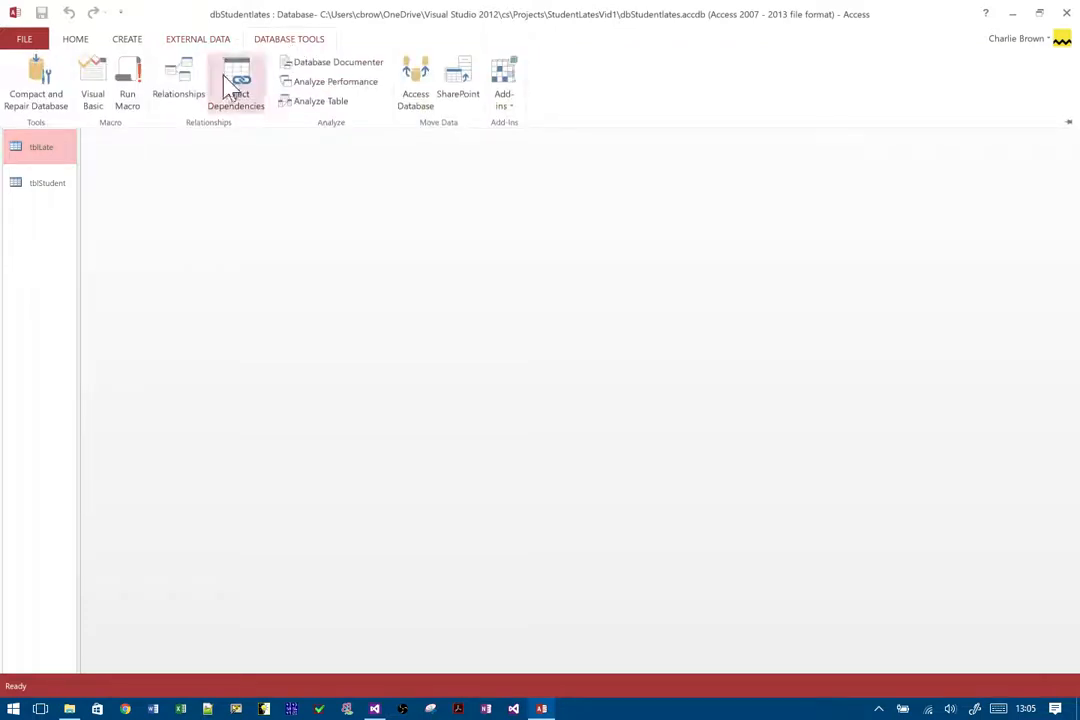
pyautogui.click(178, 80)
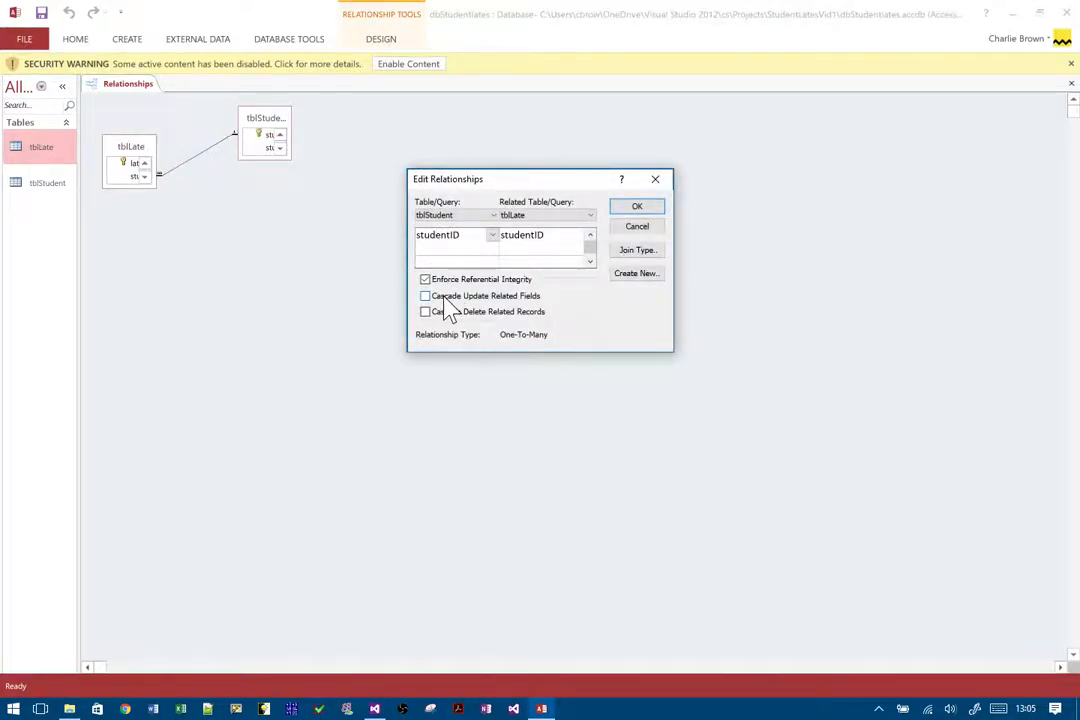
pyautogui.click(426, 296)
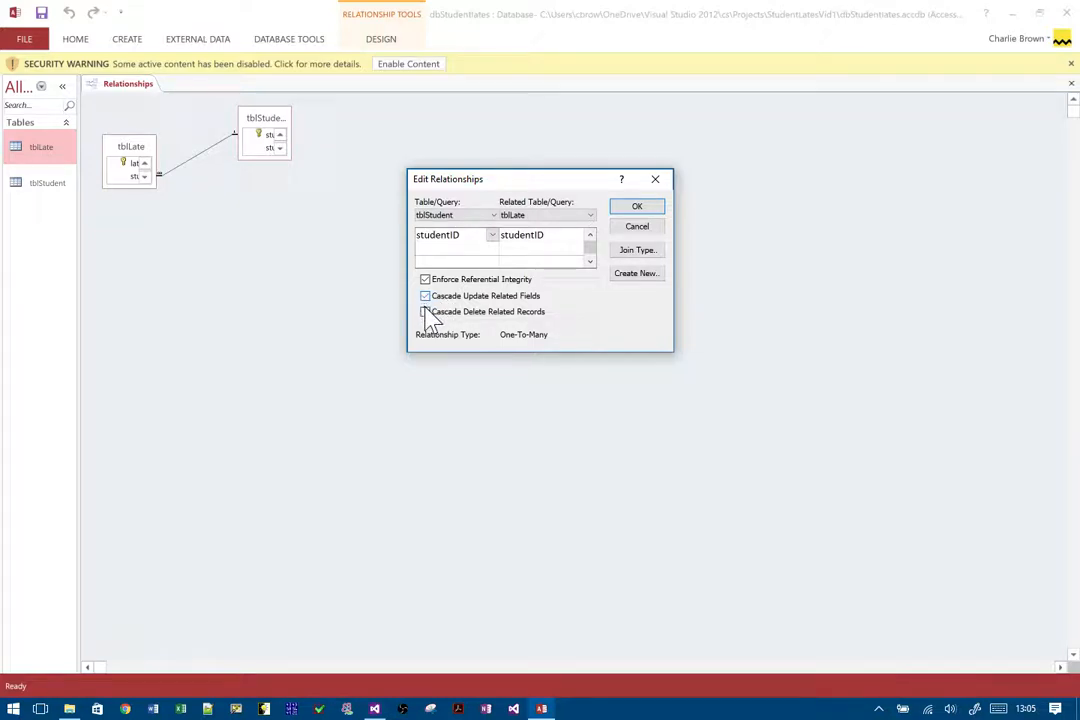
pyautogui.click(426, 312)
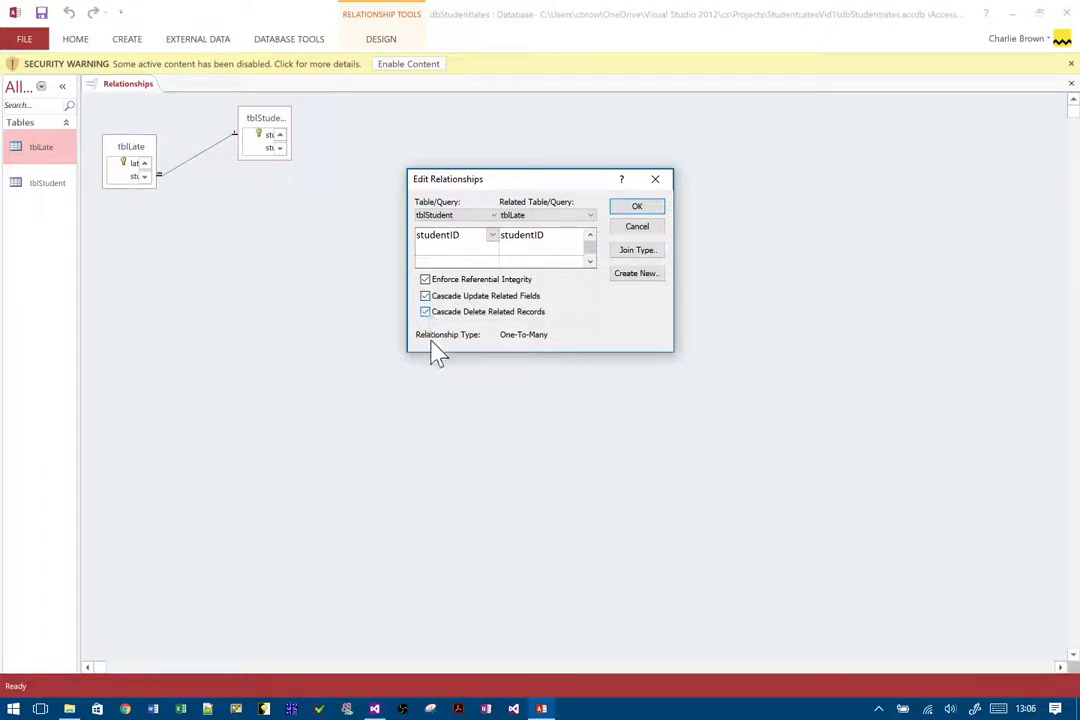
pyautogui.click(636, 206)
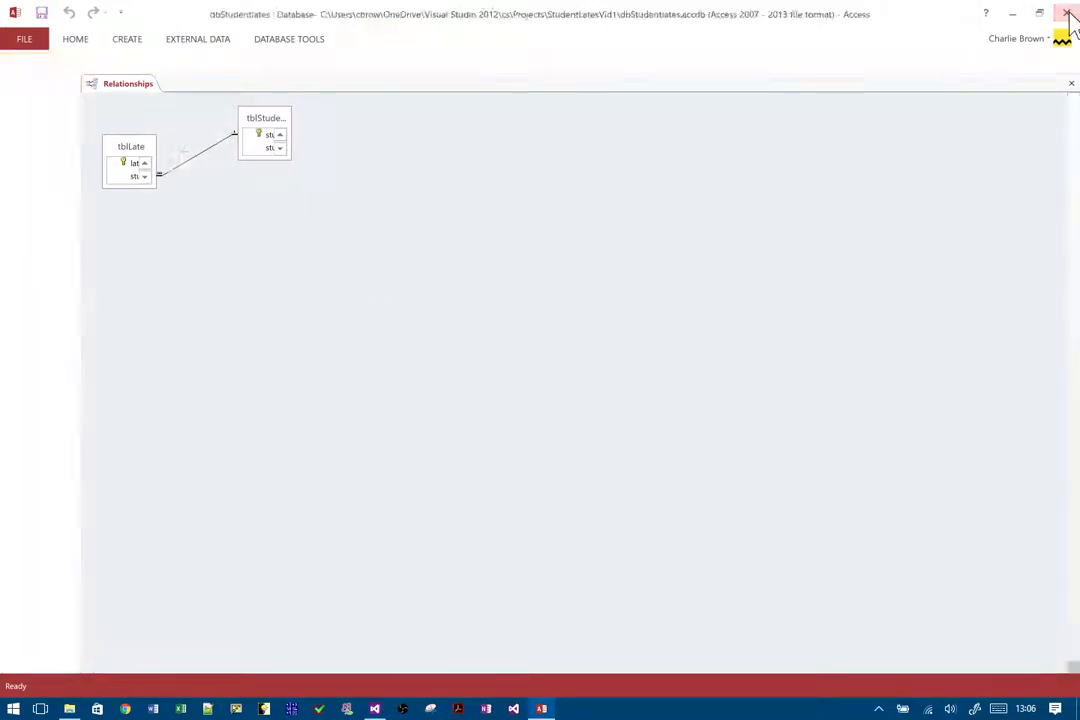
pyautogui.click(1070, 14)
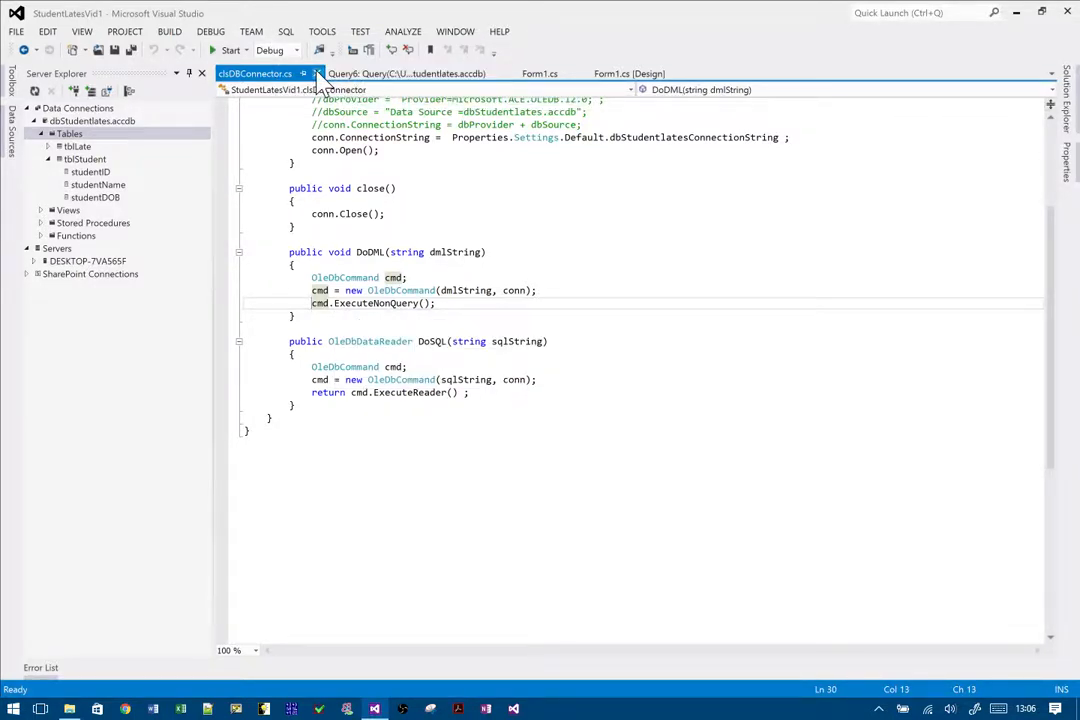
# Run the app, delete a chosen student without an exception, and close Form1.
pyautogui.click(226, 50)
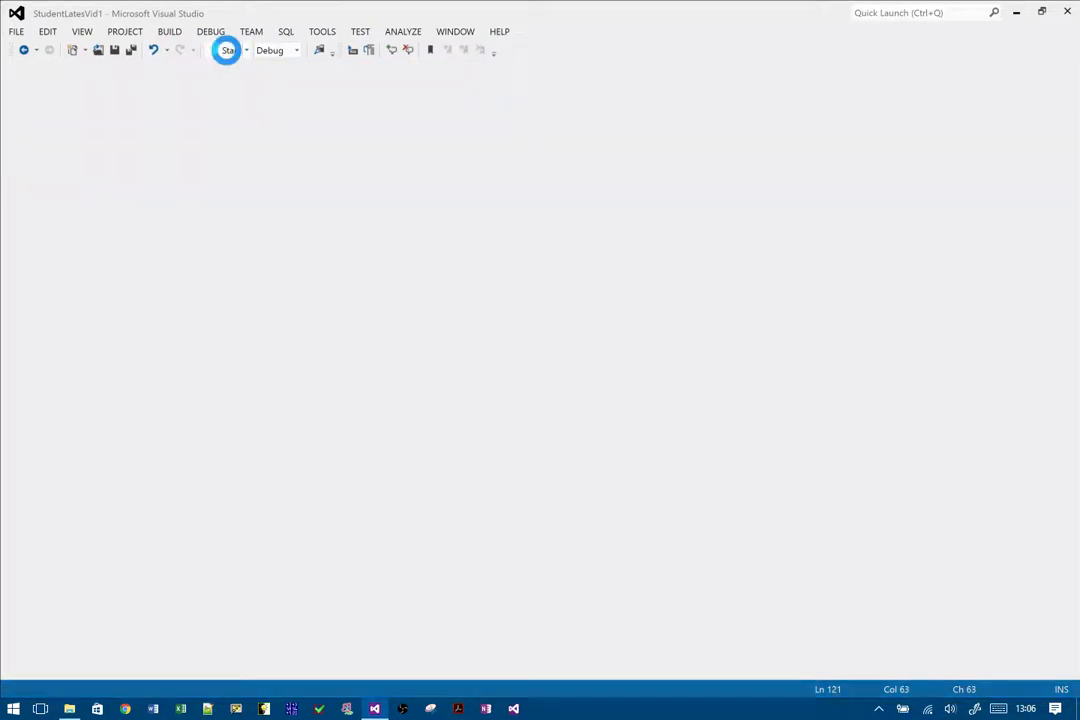
pyautogui.click(226, 50)
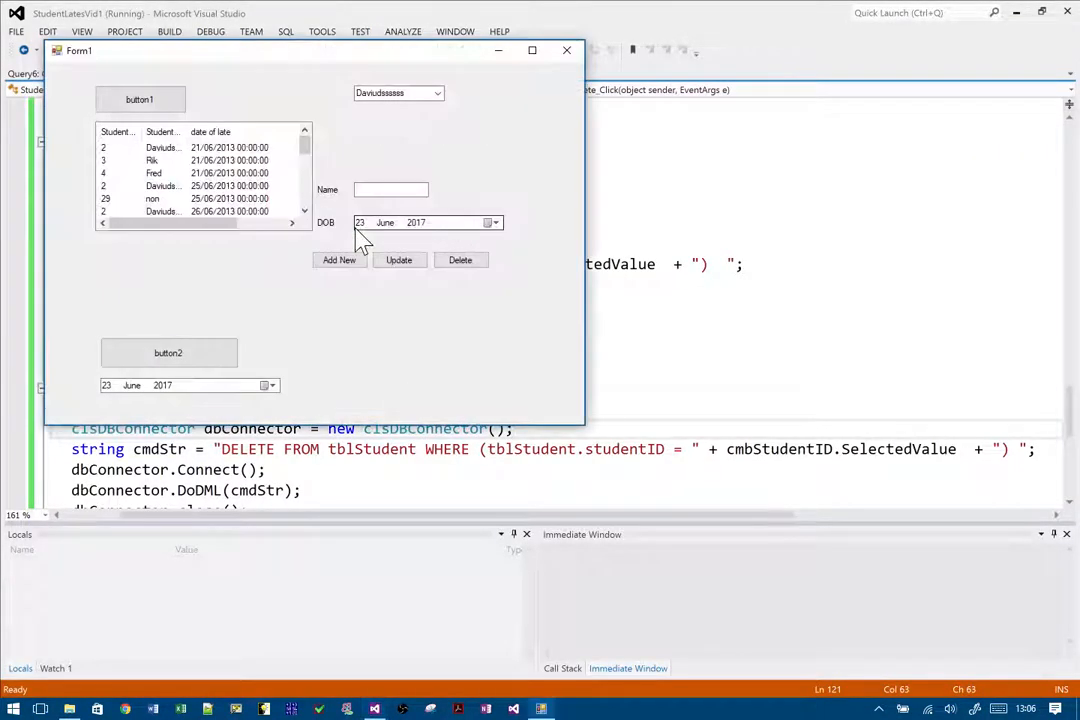
pyautogui.moveTo(436, 104)
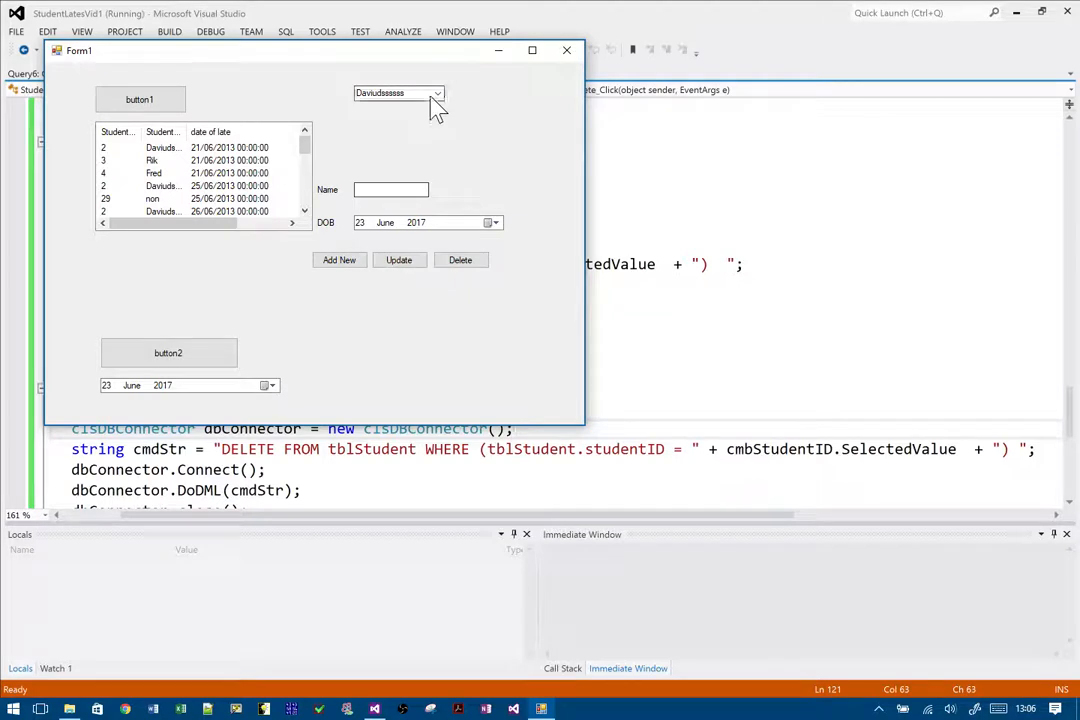
pyautogui.click(436, 92)
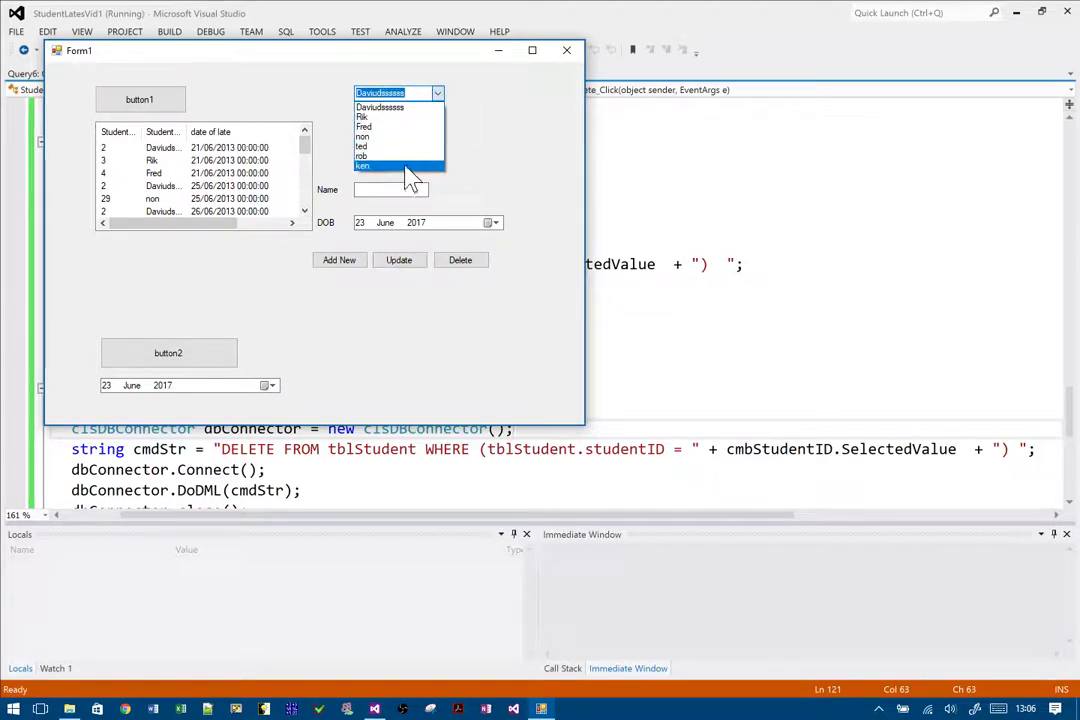
pyautogui.click(362, 166)
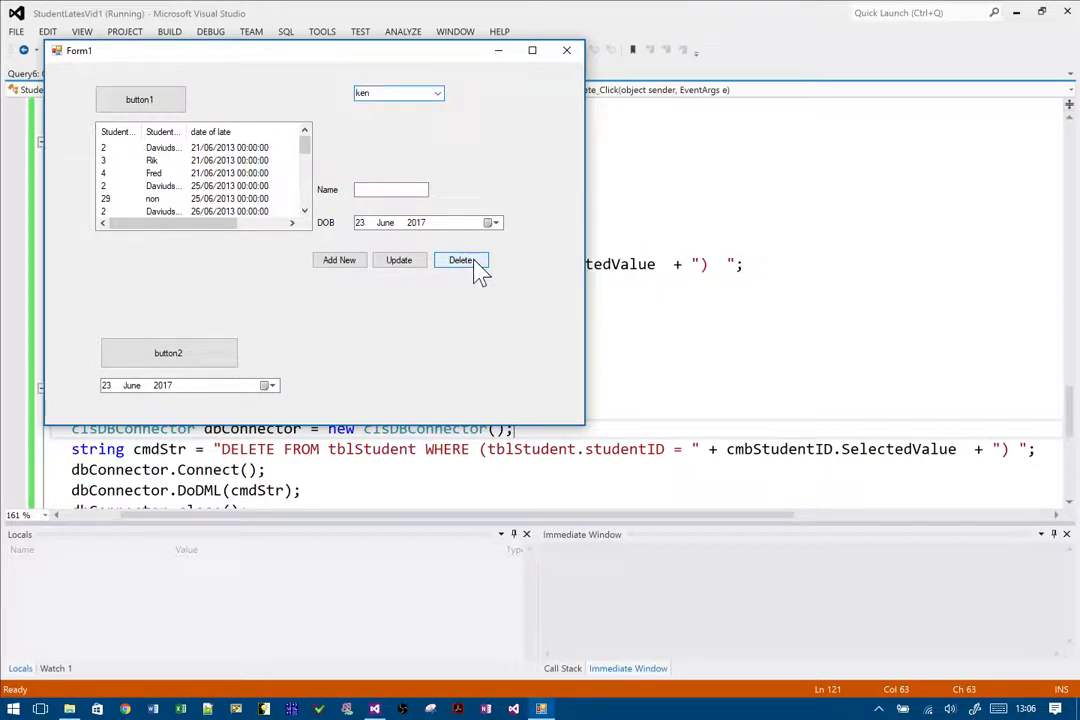
pyautogui.moveTo(476, 298)
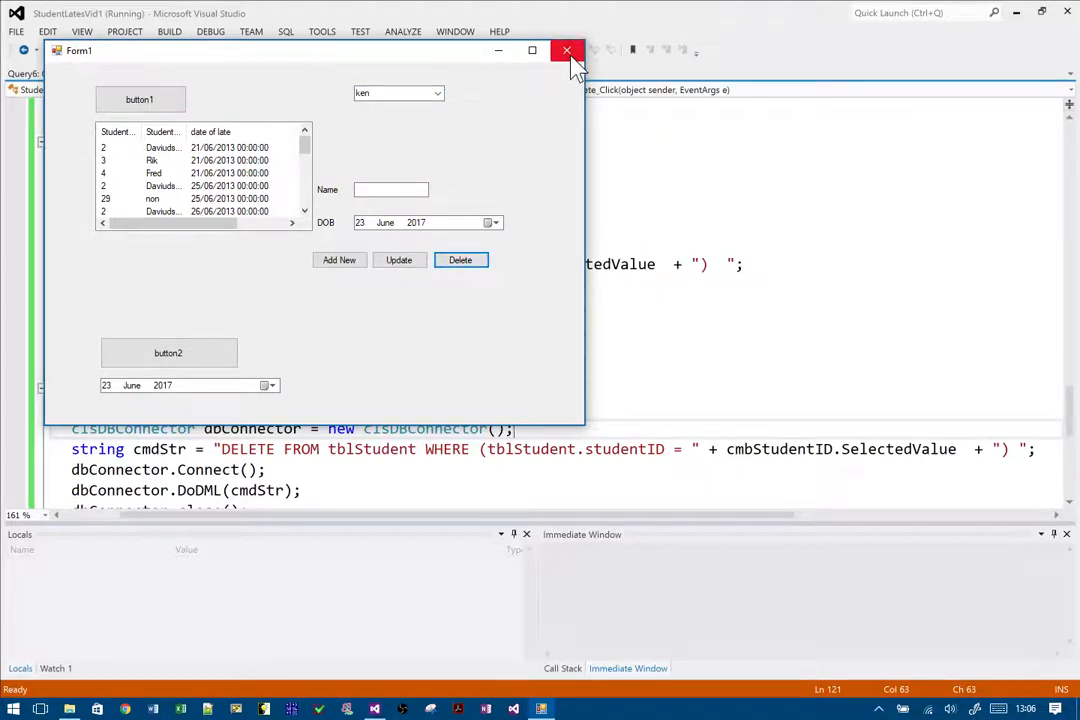
pyautogui.click(568, 50)
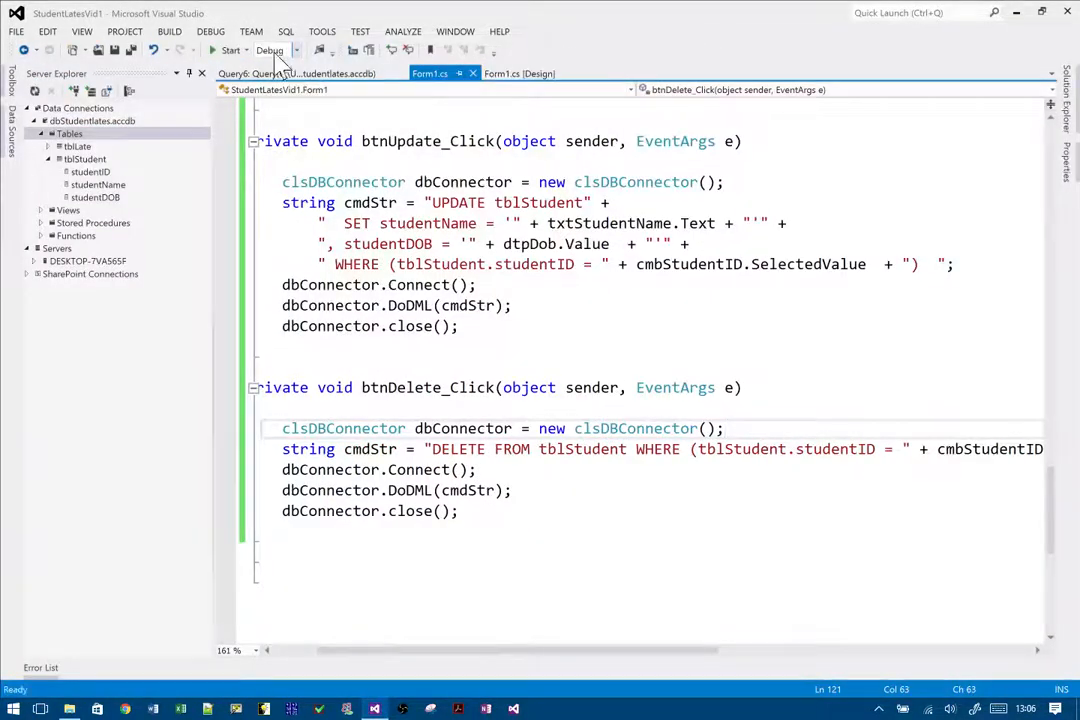
# Run the app once more, delete the first student in the name list, and close it.
pyautogui.click(230, 50)
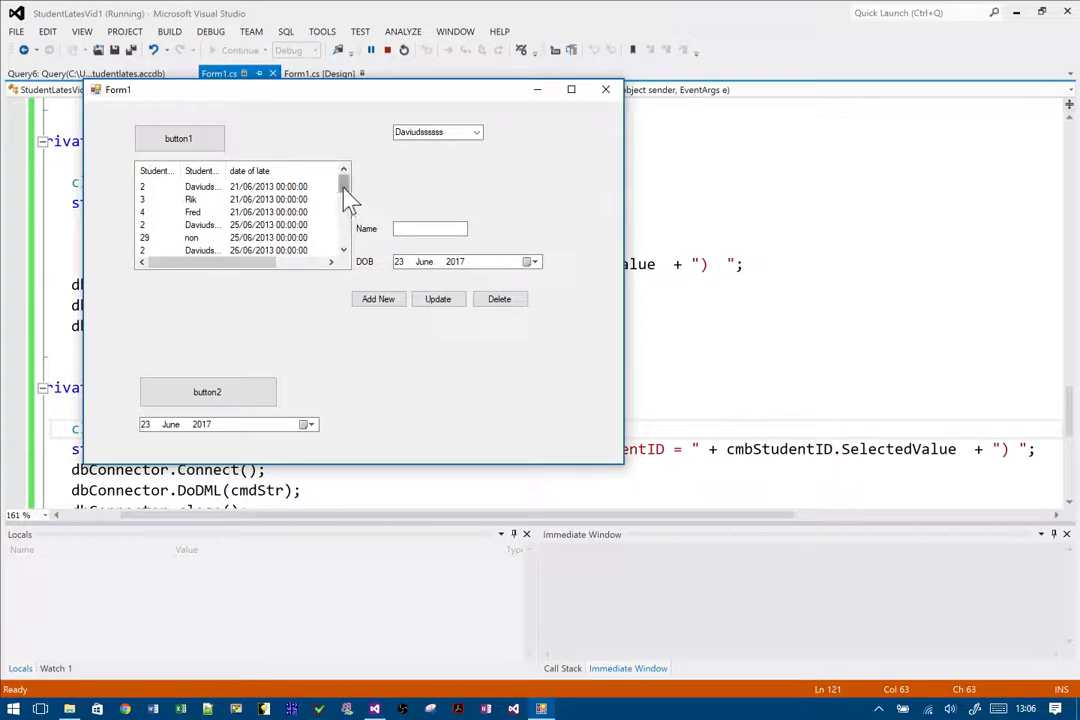
pyautogui.moveTo(384, 168)
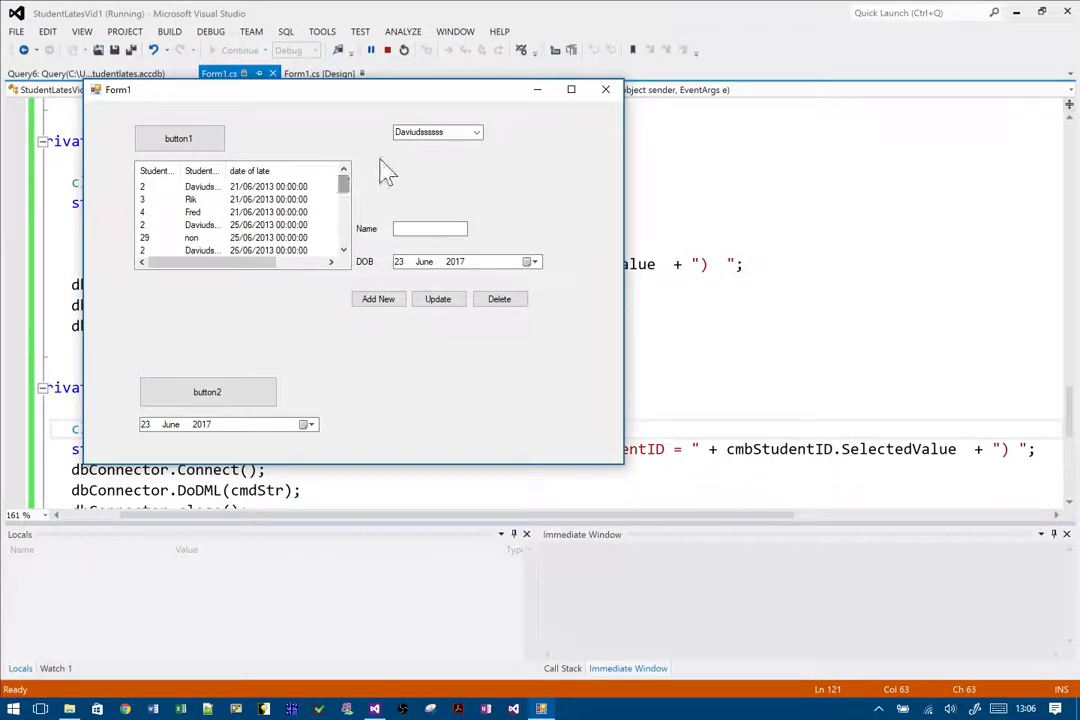
pyautogui.click(476, 132)
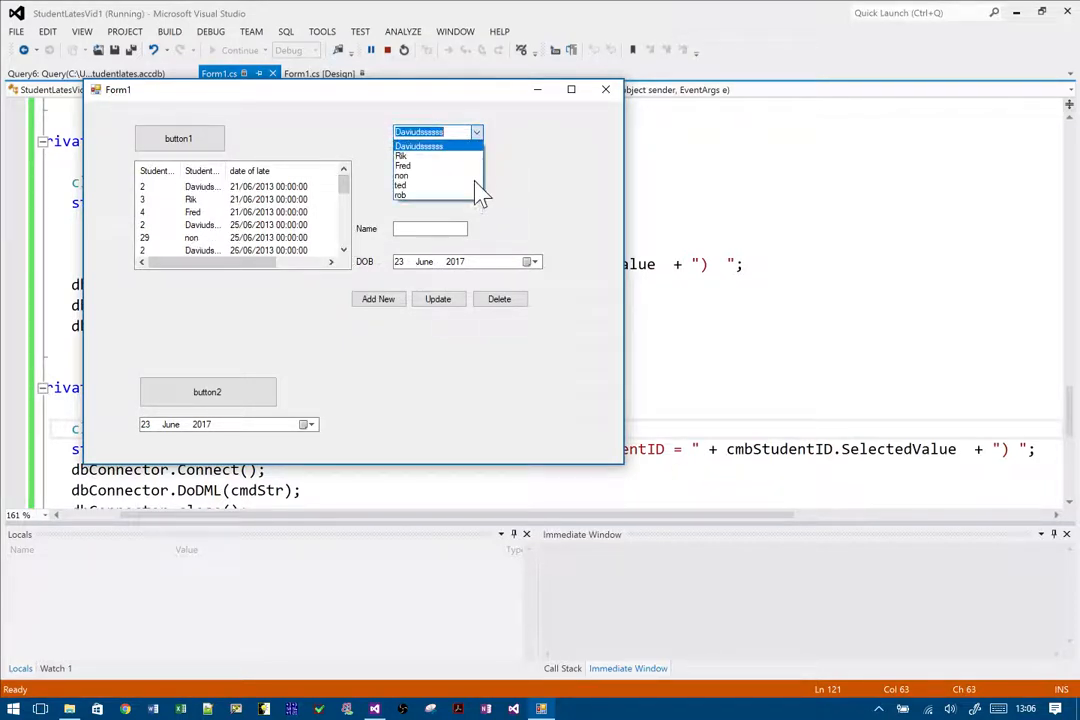
pyautogui.click(418, 144)
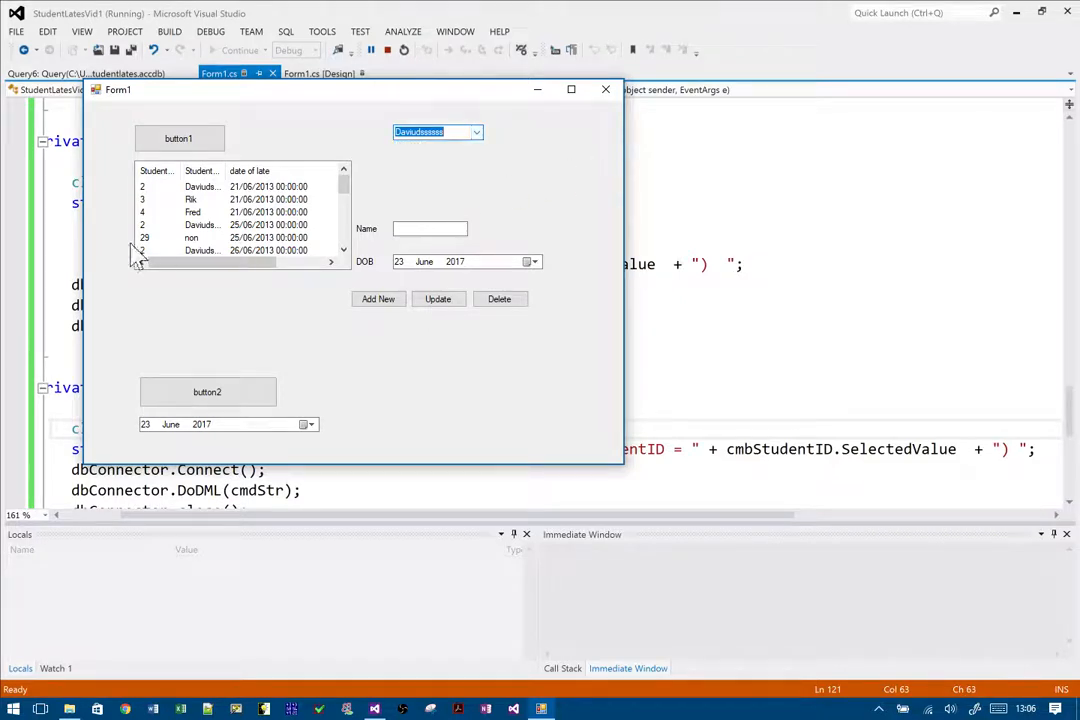
pyautogui.moveTo(490, 100)
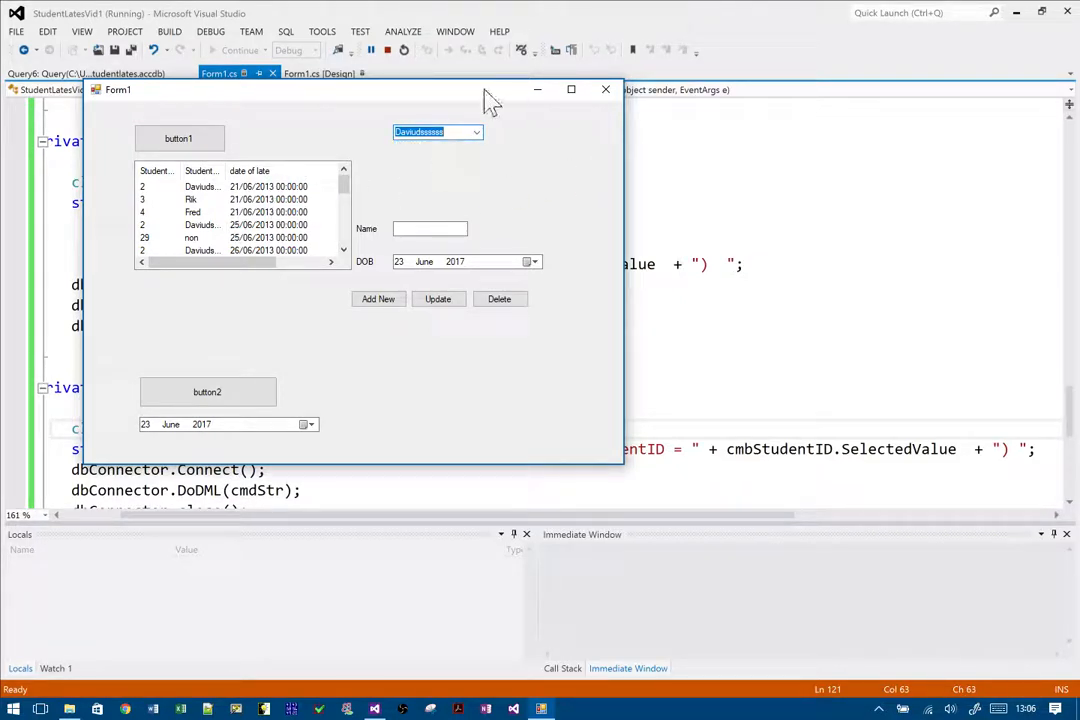
pyautogui.click(476, 132)
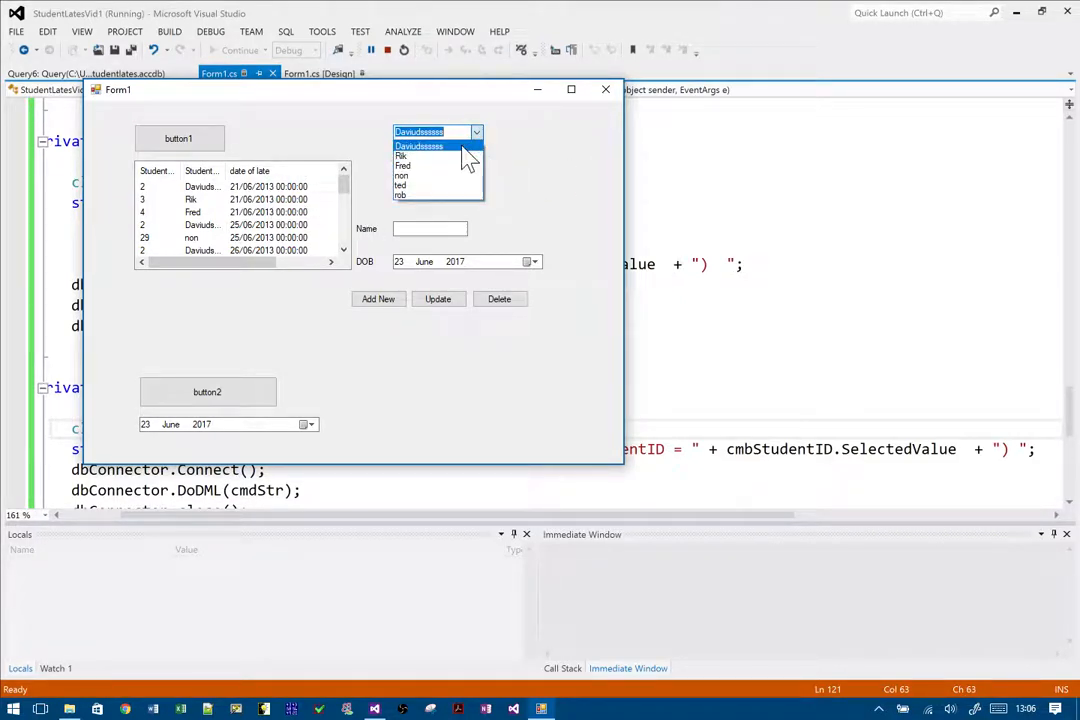
pyautogui.click(418, 144)
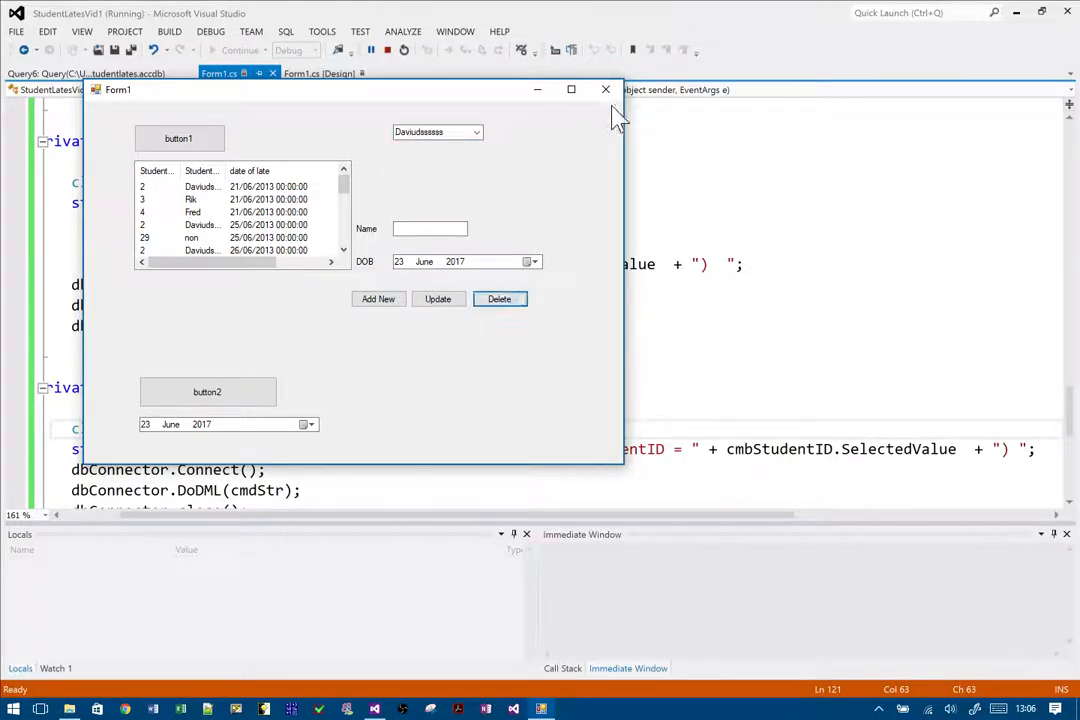
pyautogui.click(604, 88)
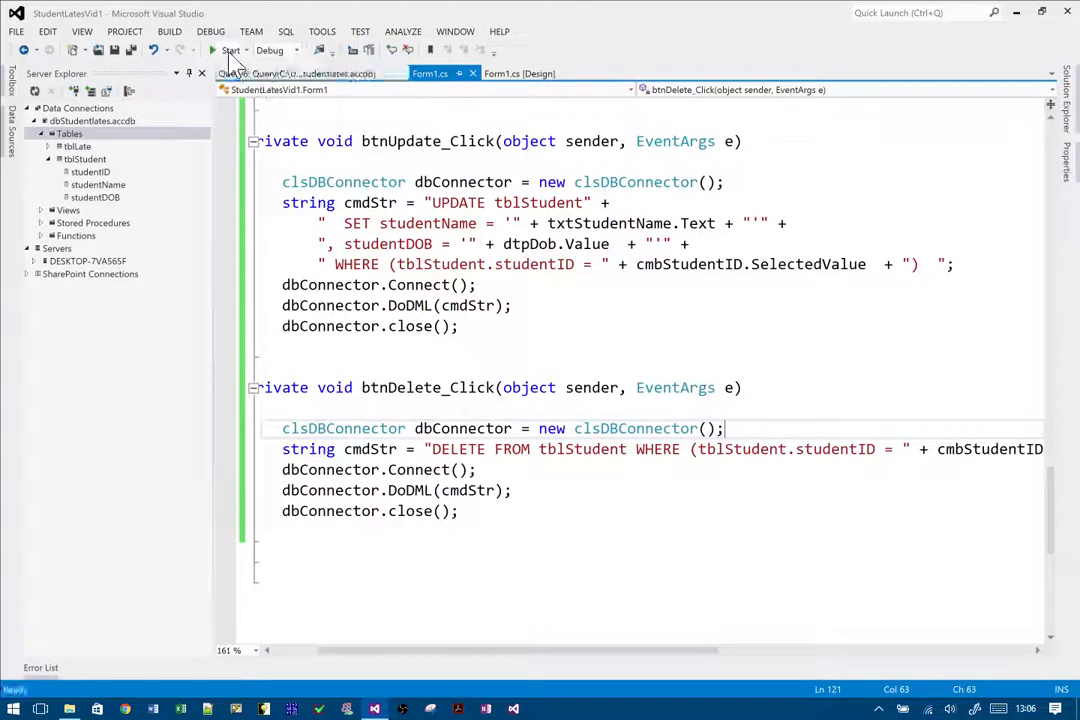
pyautogui.click(212, 50)
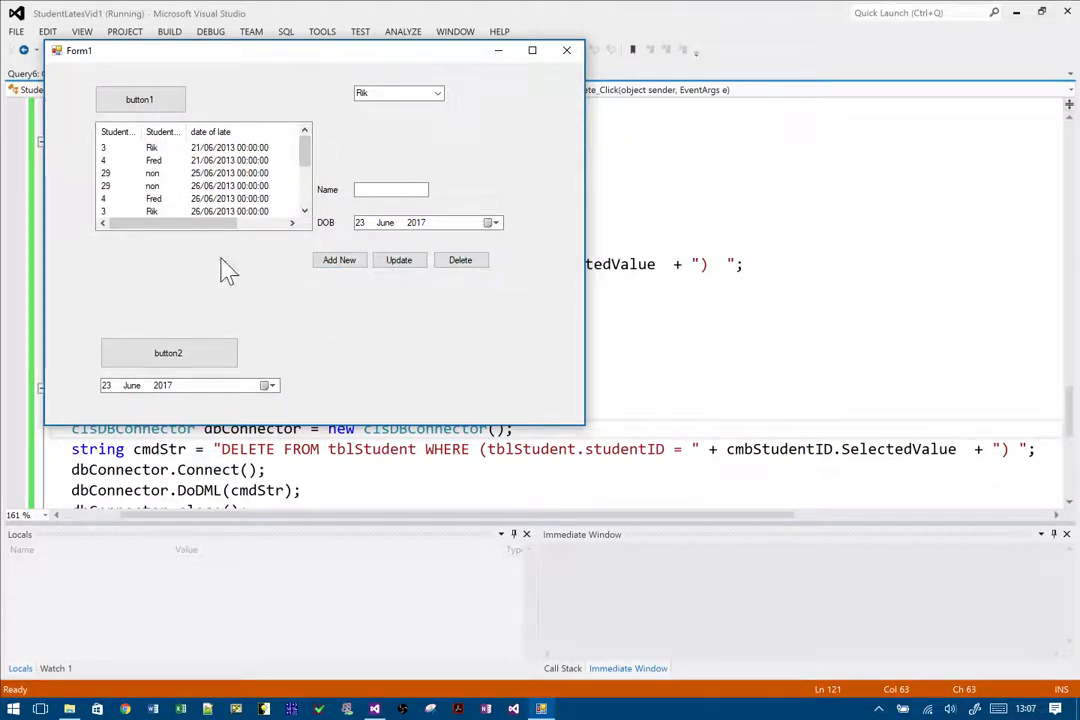
pyautogui.moveTo(568, 50)
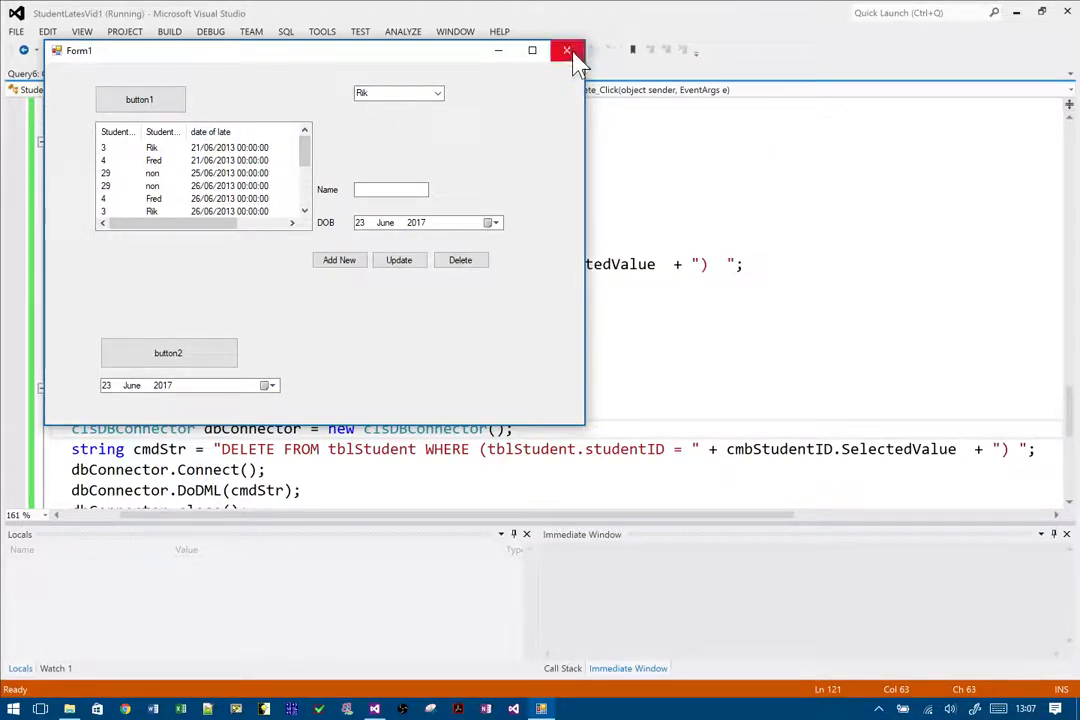
pyautogui.click(568, 50)
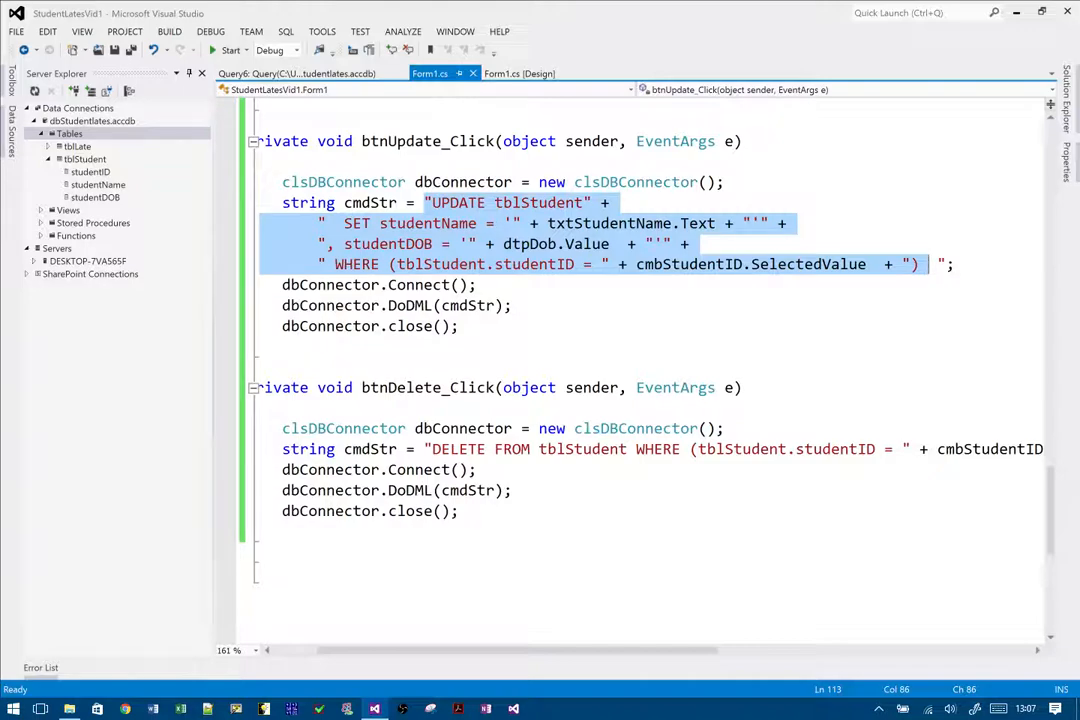
pyautogui.scroll(-3)
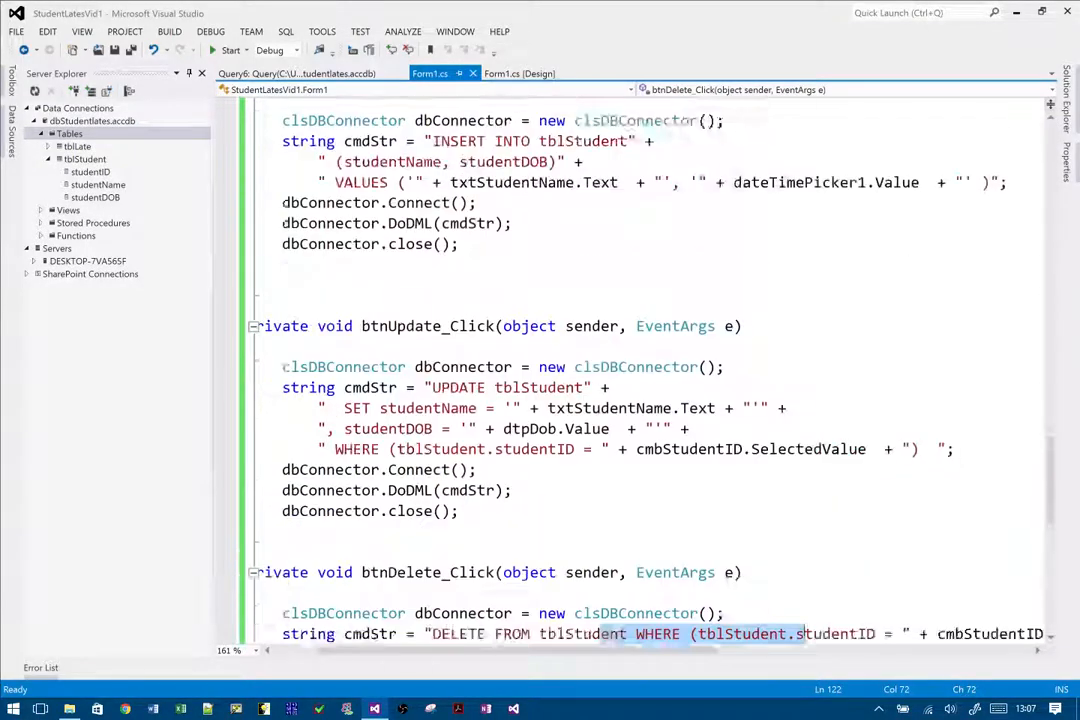
pyautogui.scroll(3)
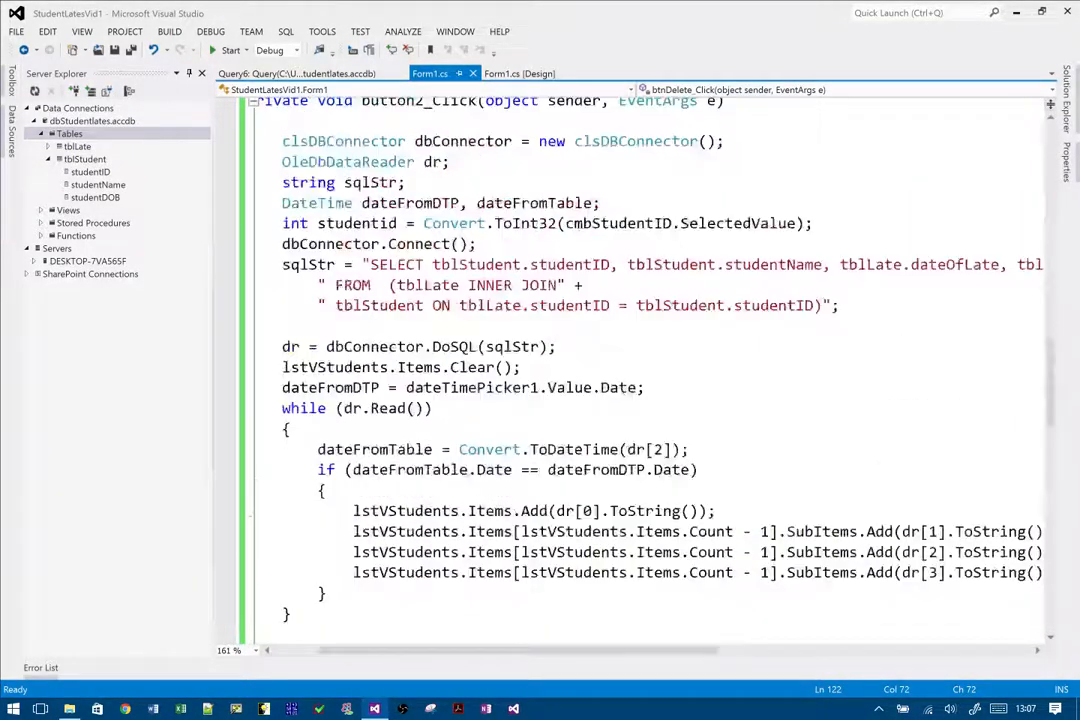